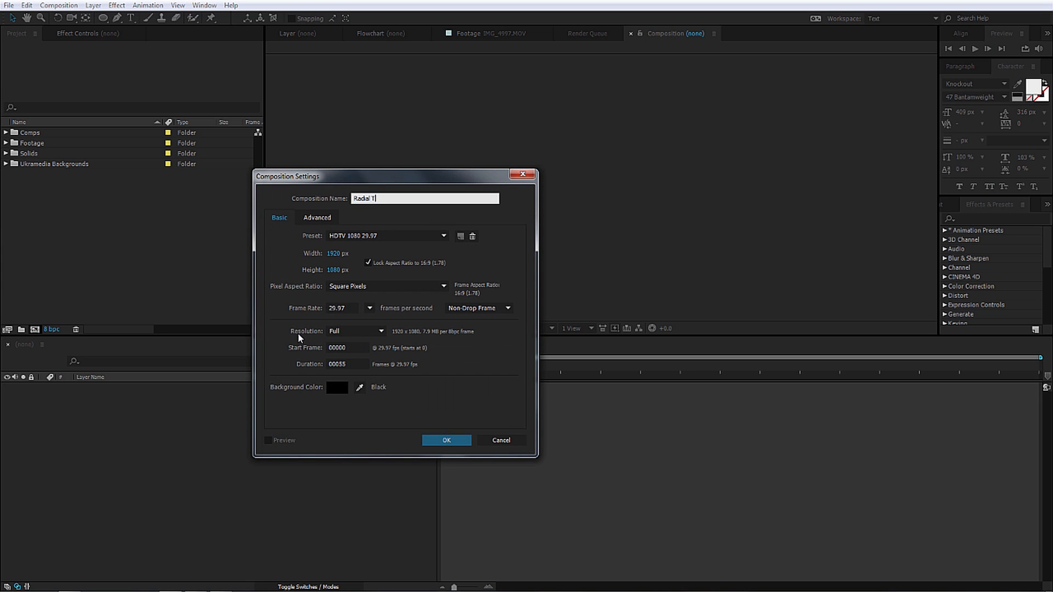
Step: Create the 1920×1080, 29.97 fps composition named Radial Transition_preComp
type("Radial Transition_p")
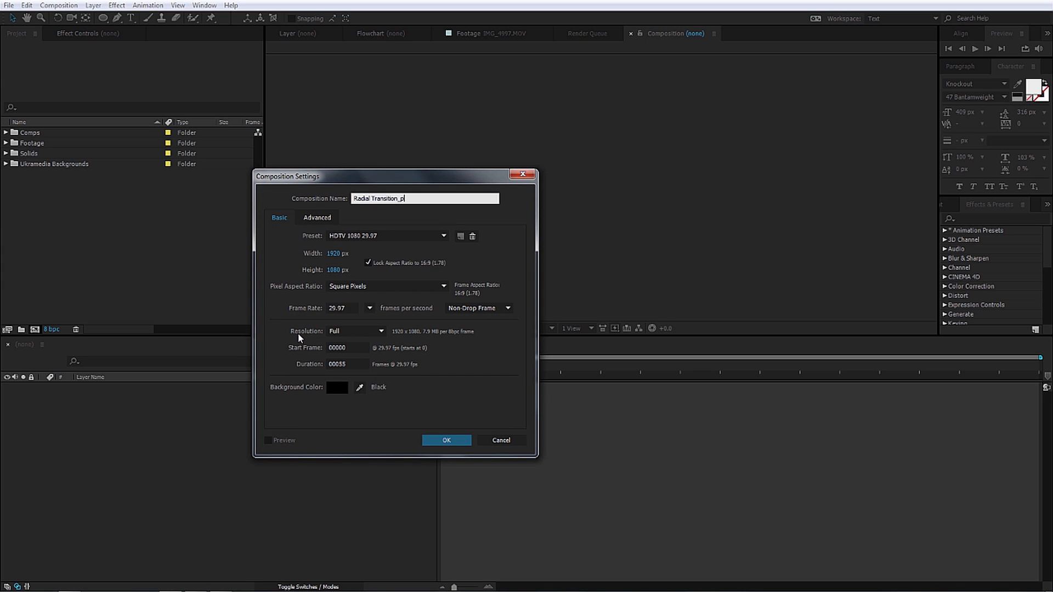
left_click(446, 441)
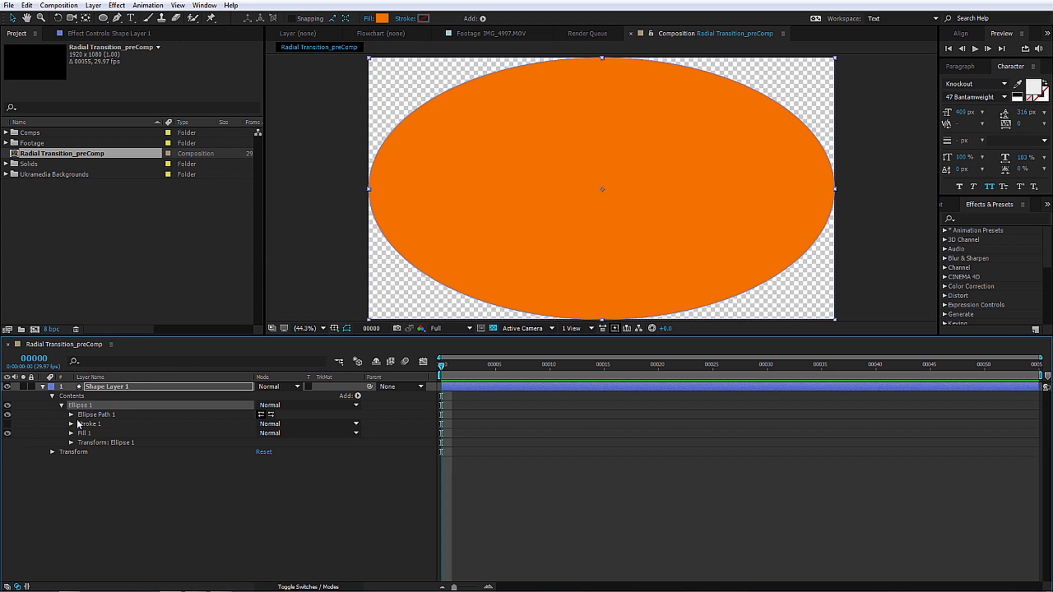
Step: Set the ellipse path Size to 600×600 and rename its shape layer Circle1
left_click(70, 415)
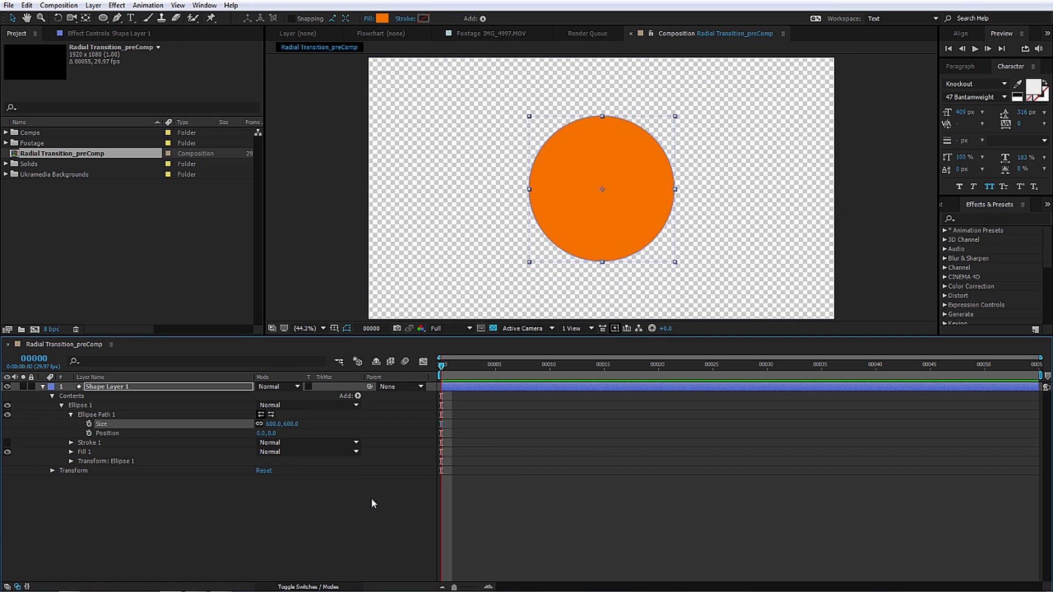
left_click(42, 387)
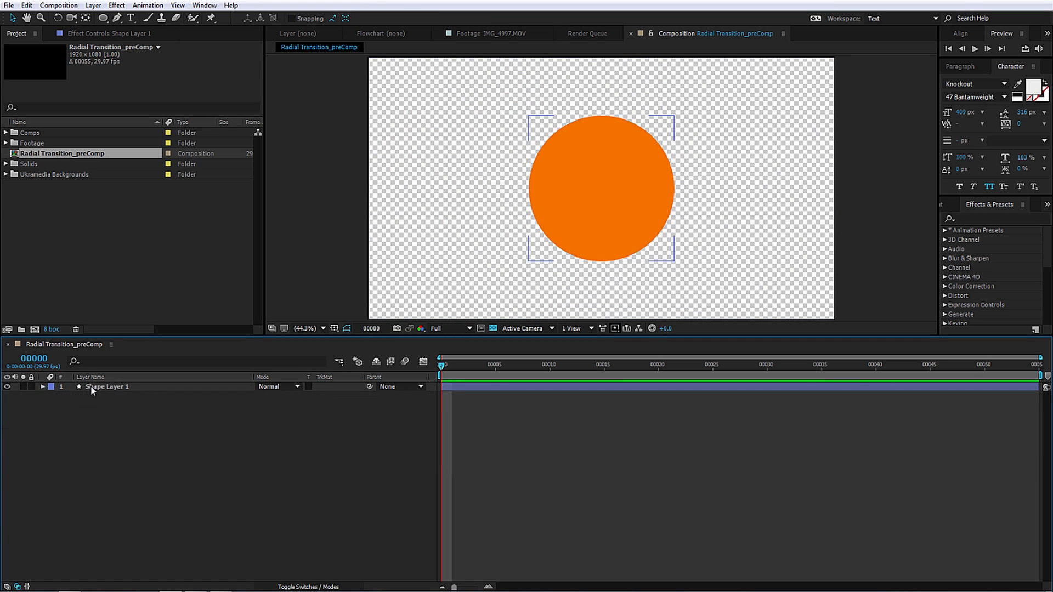
double_click(107, 387)
type("Circle1")
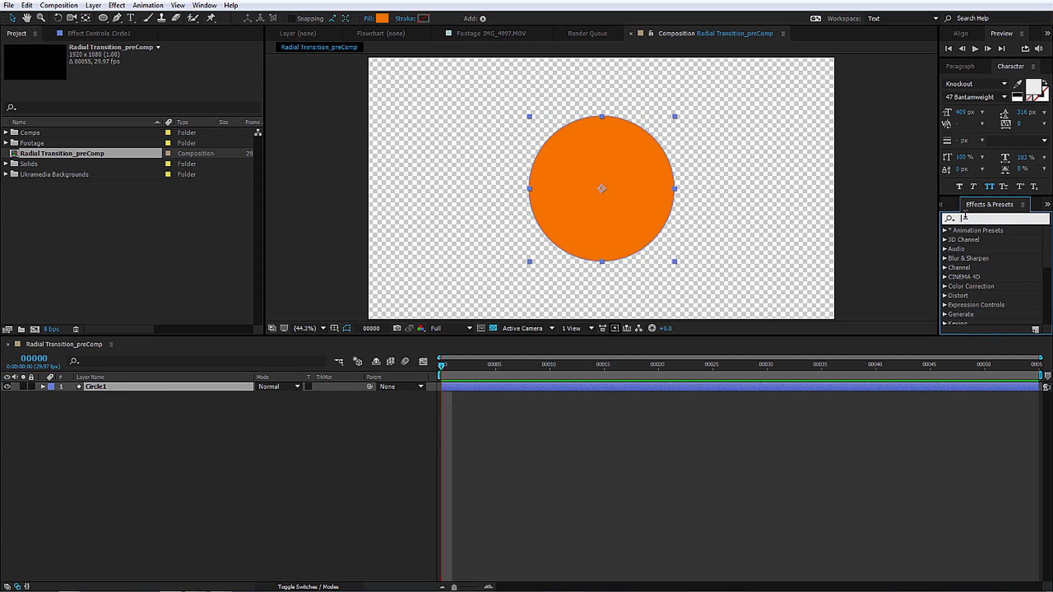
Step: Apply Radial Wipe to Circle1 with Transition Completion 100% at frame 0 and 0% at frame 20
type("radial wipe")
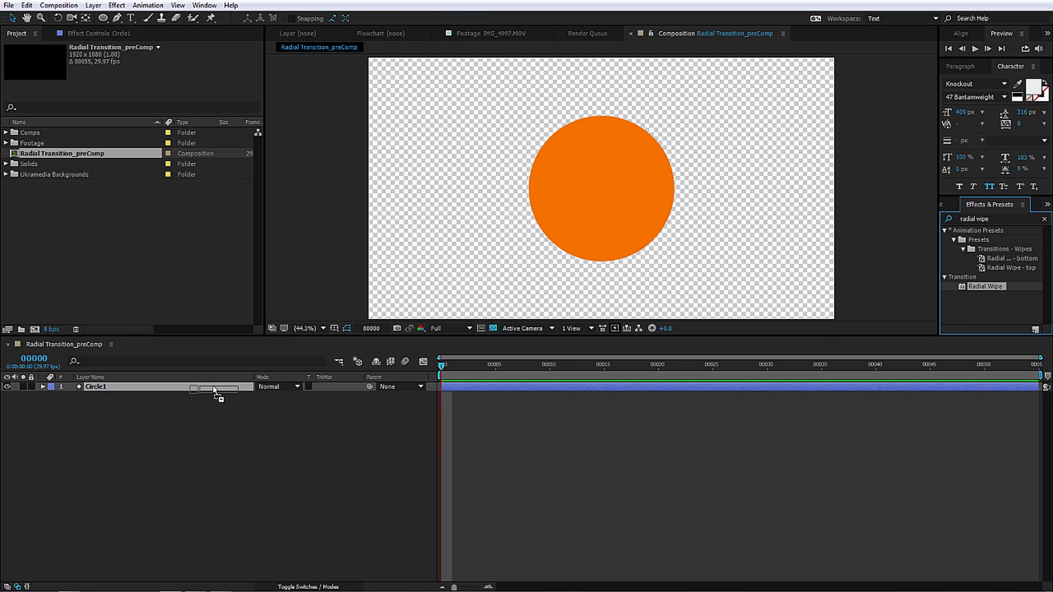
double_click(985, 287)
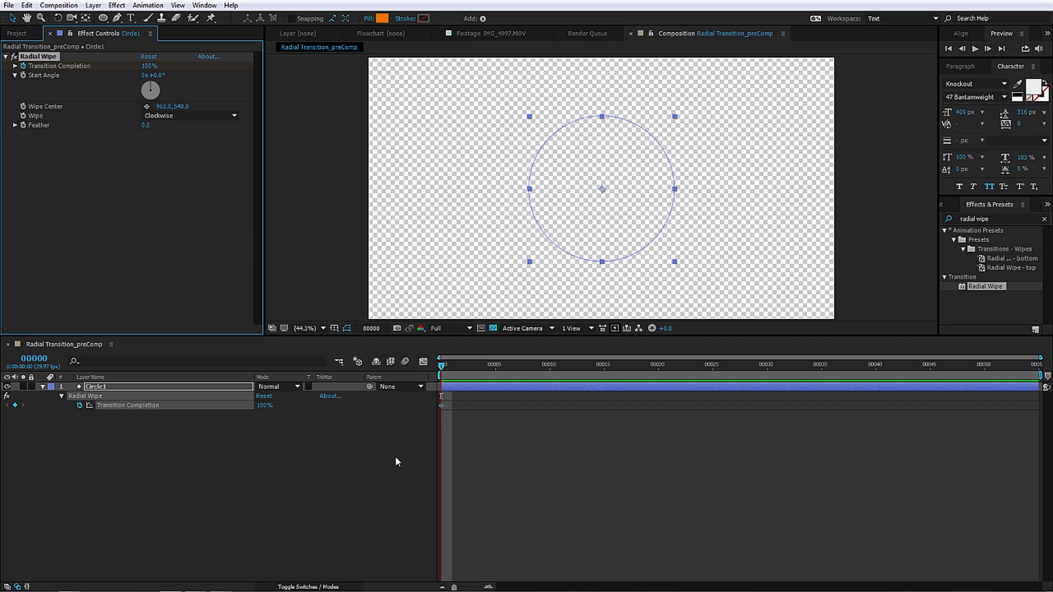
mouse_move(660, 369)
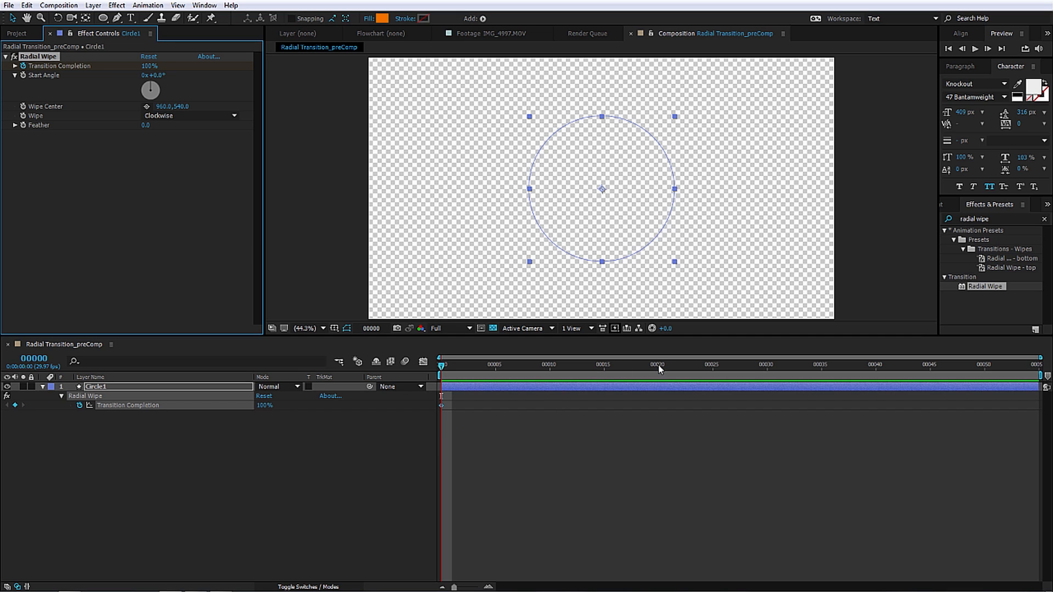
left_click(659, 364)
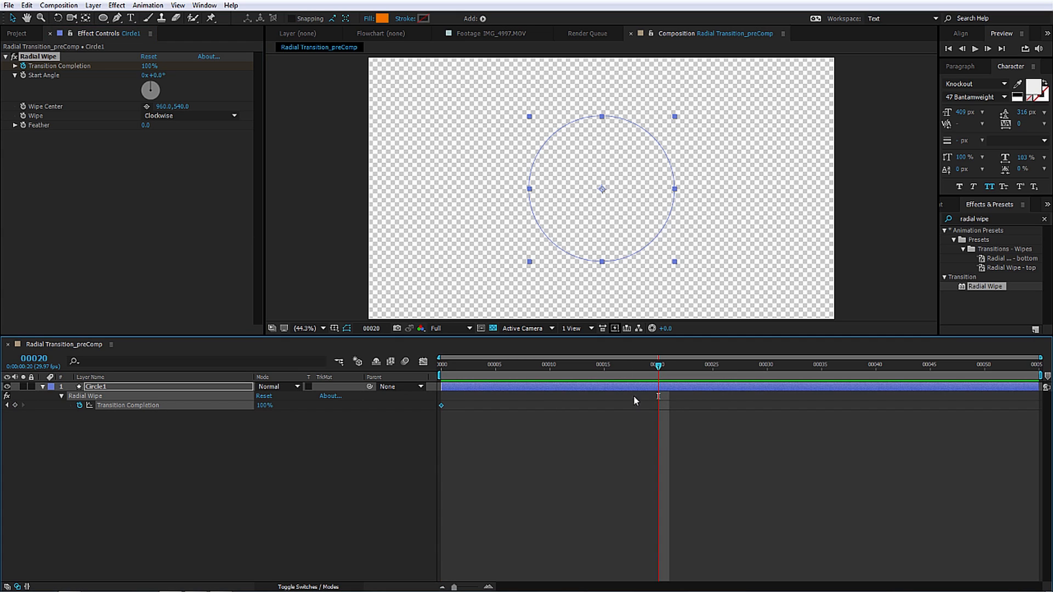
mouse_move(300, 426)
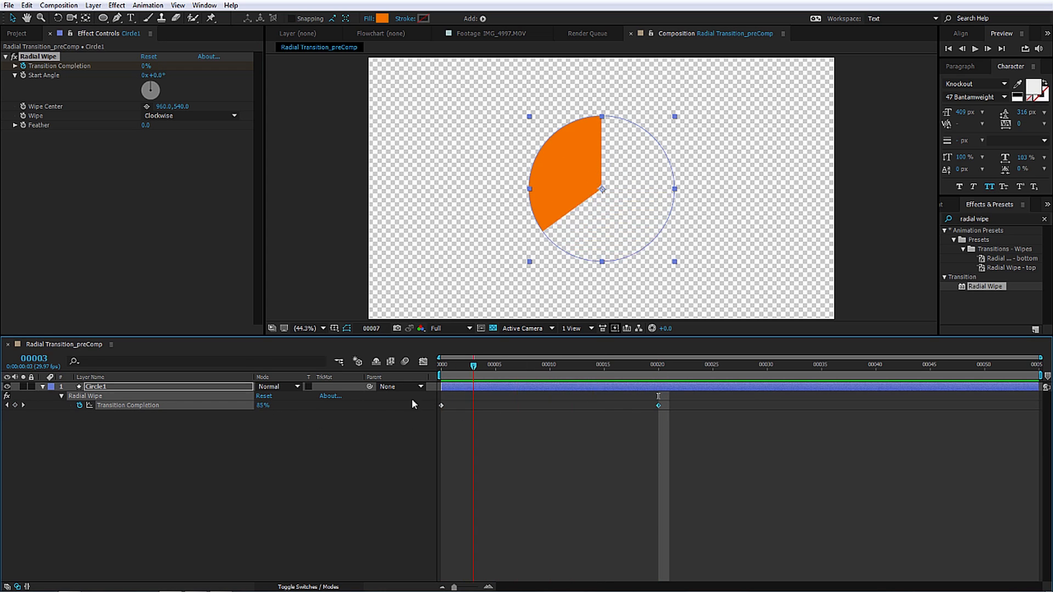
Step: Set the Radial Wipe Start Angle to -90° and check the reveal mid-animation
left_click(592, 364)
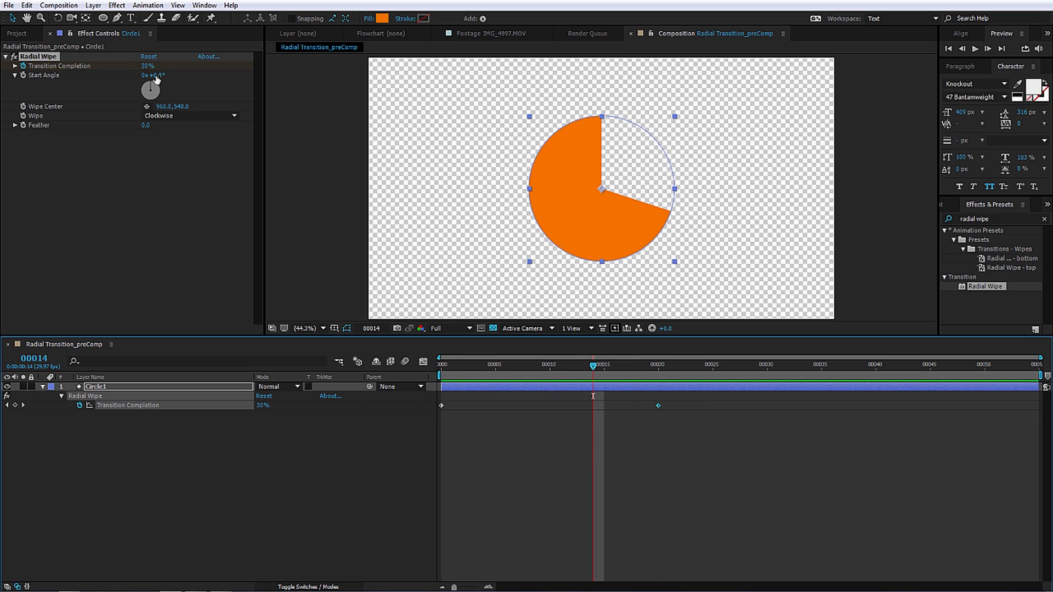
left_click_drag(150, 91, 144, 84)
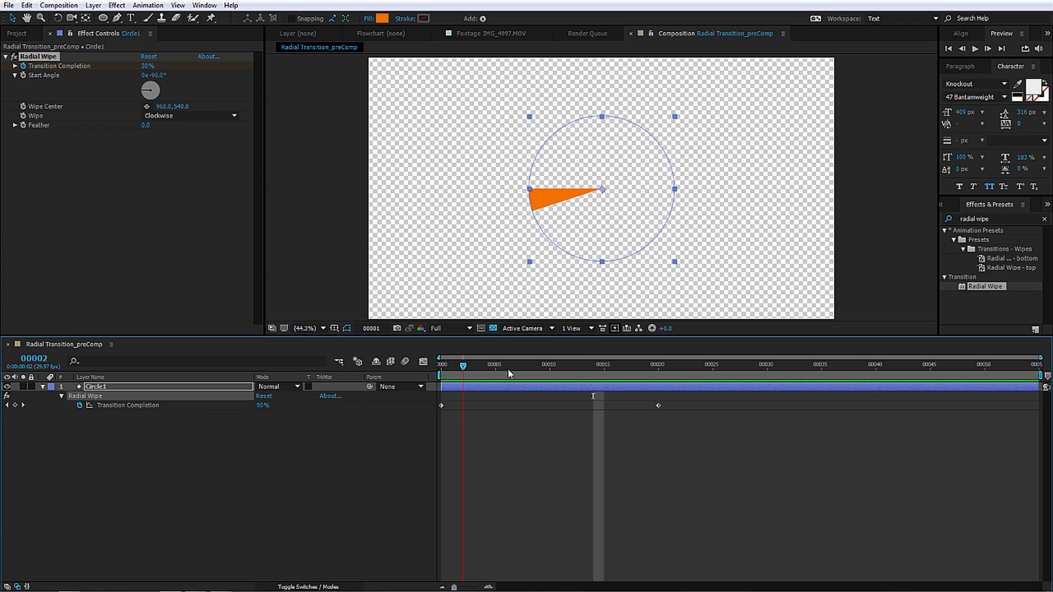
left_click(442, 364)
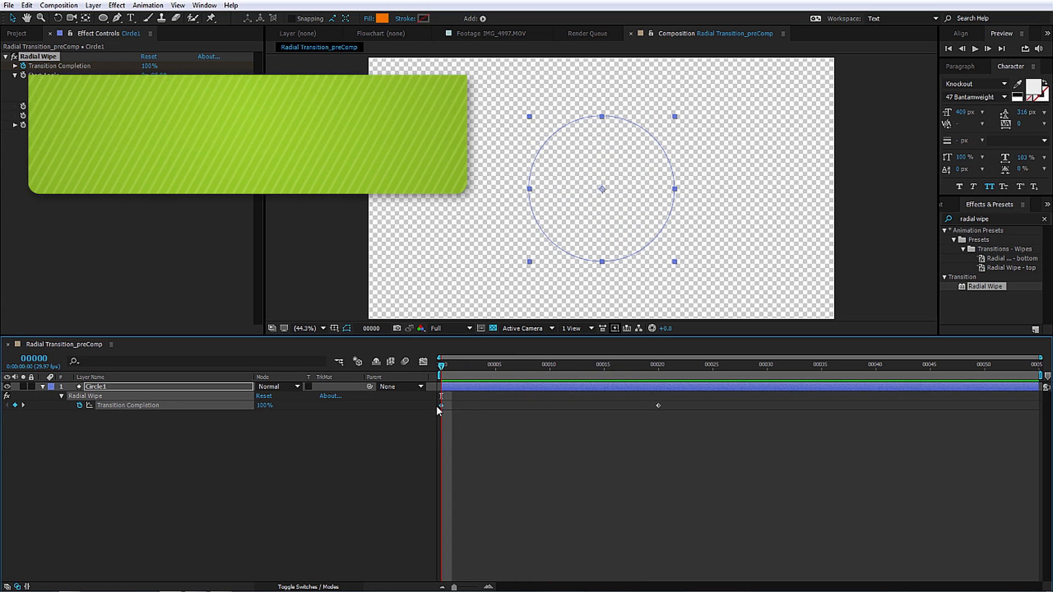
Step: Set keyframe velocity: first leaves at -50 percent/sec, second arrives with 80% influence
key("Ctrl+Shift+K")
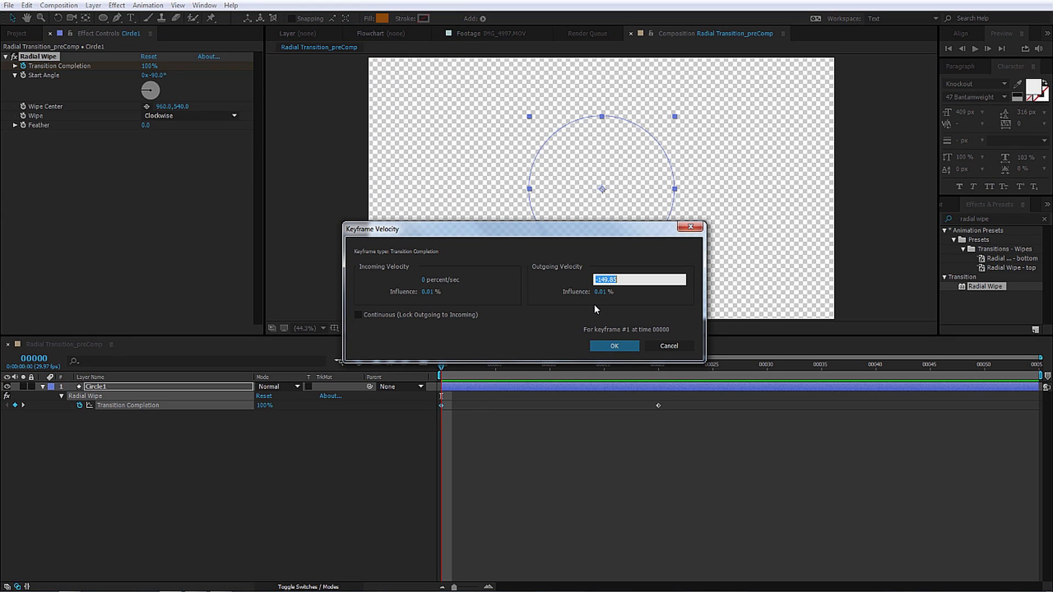
type("-50")
left_click(609, 292)
type("55")
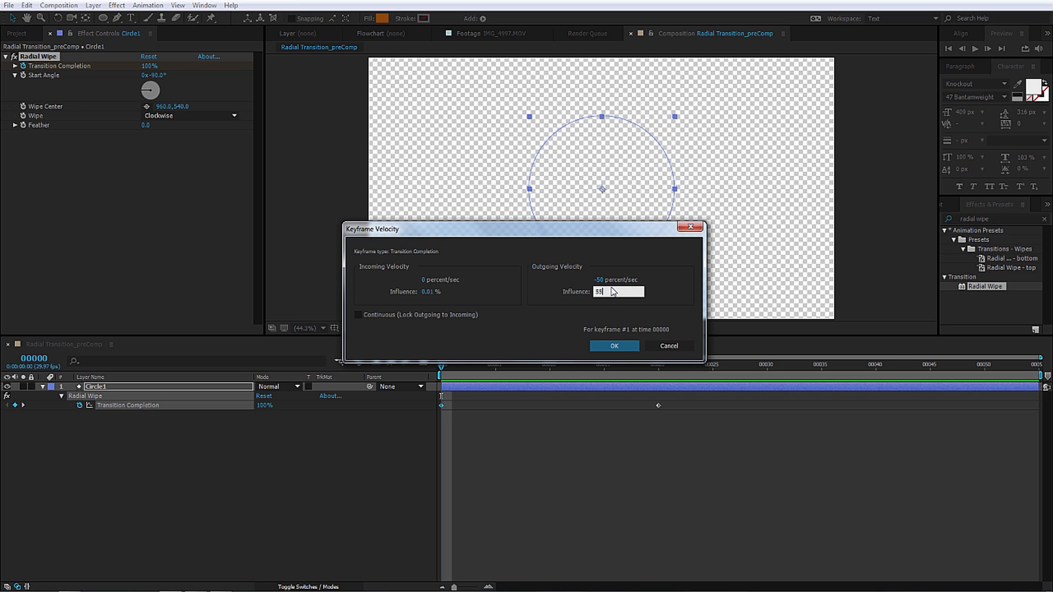
left_click(614, 347)
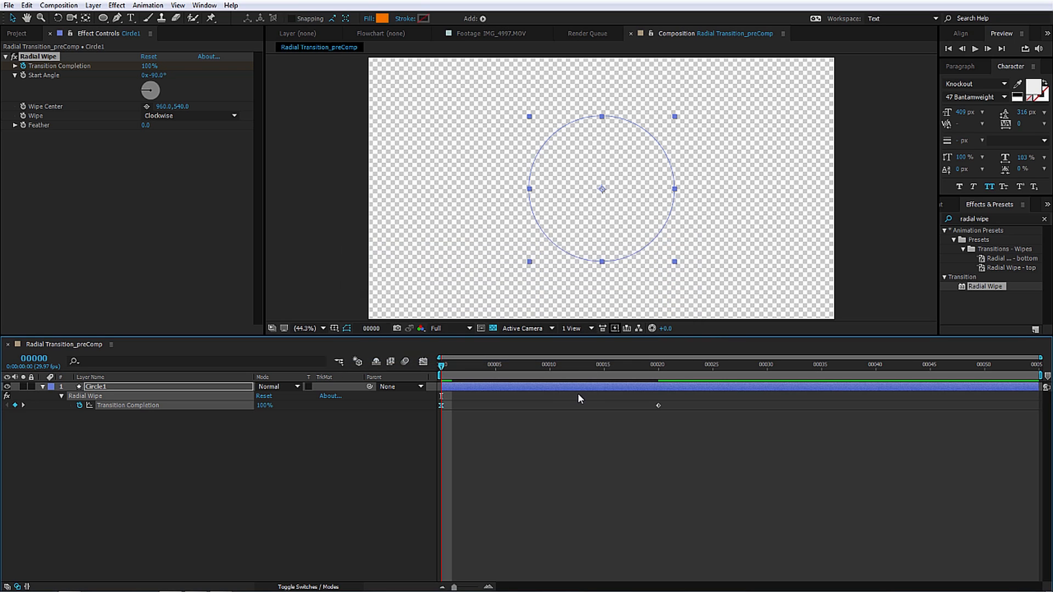
mouse_move(660, 403)
type("80")
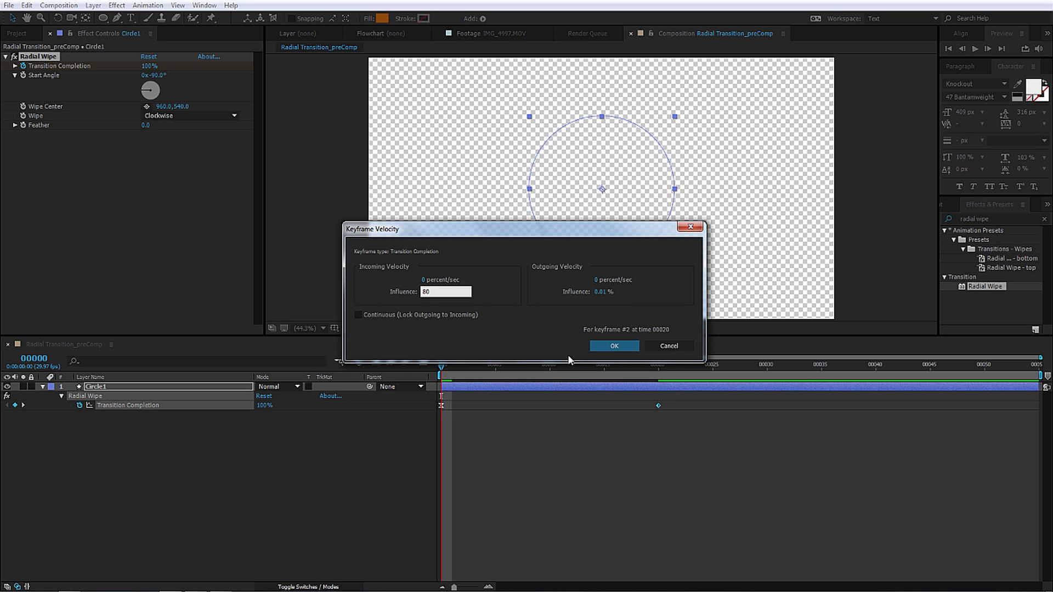
left_click(613, 347)
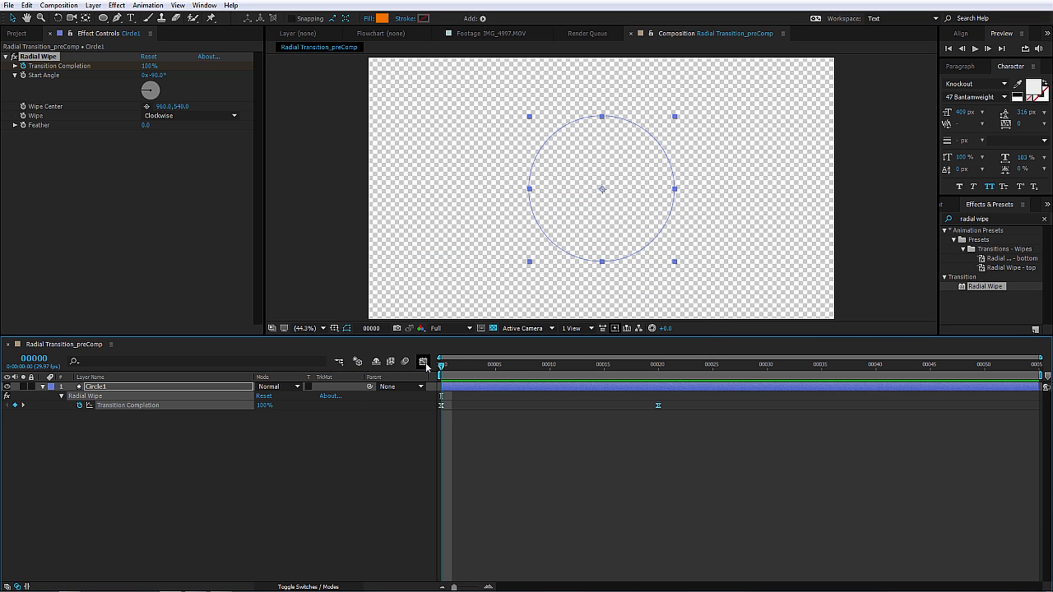
left_click(422, 362)
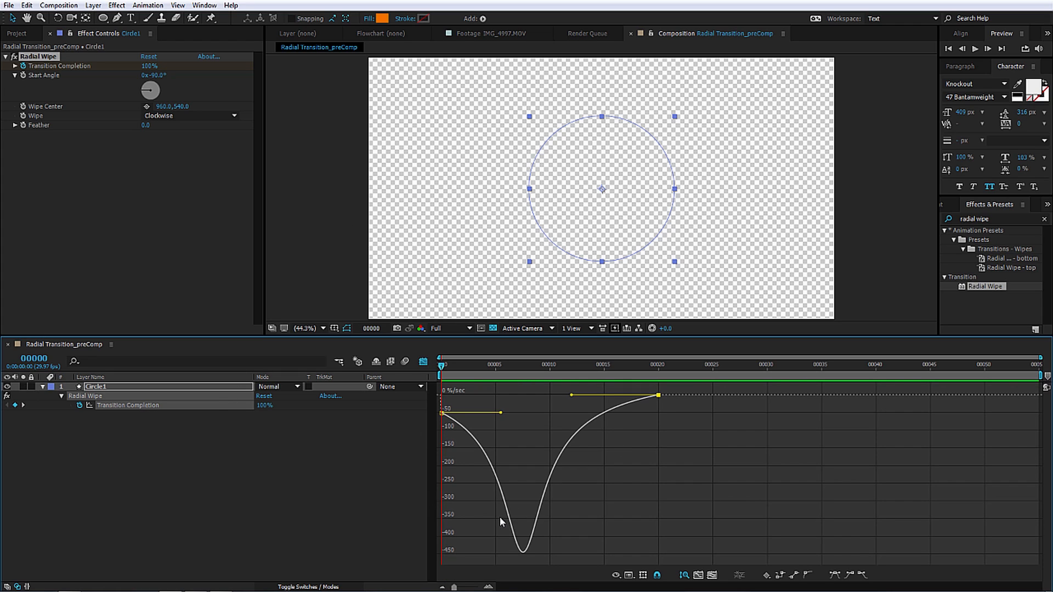
mouse_move(674, 403)
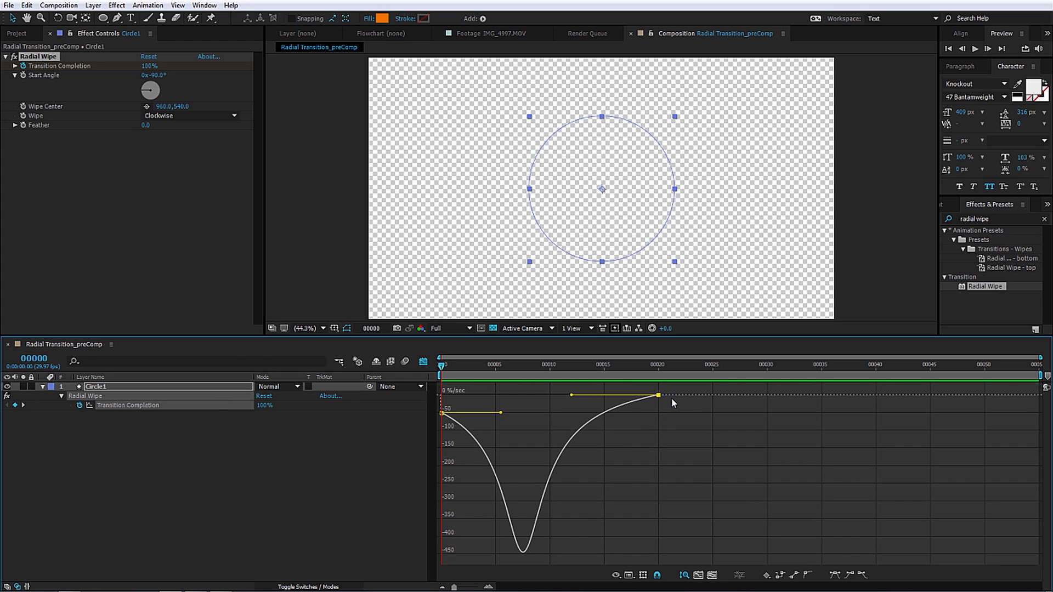
mouse_move(427, 374)
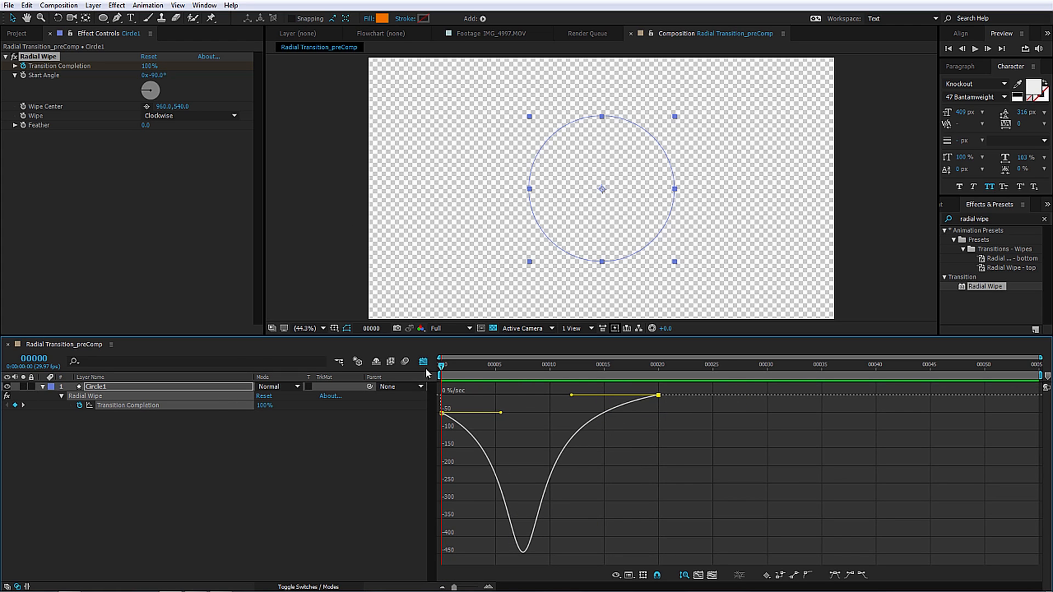
left_click(422, 362)
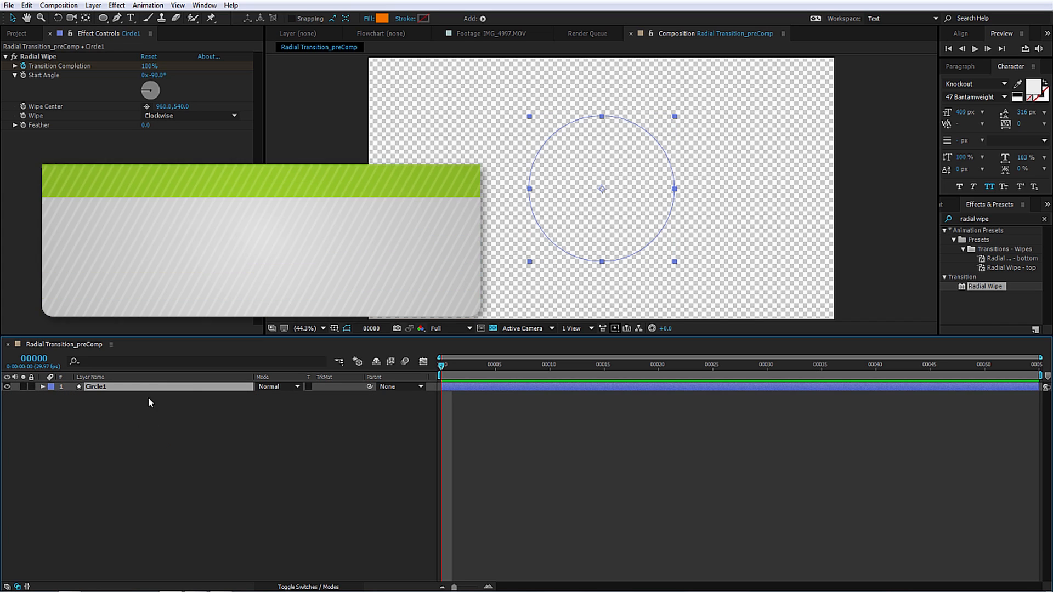
Step: Duplicate Circle1 with Ctrl+D to build six layers, Circle1 through Circle6
key("ctrl+d")
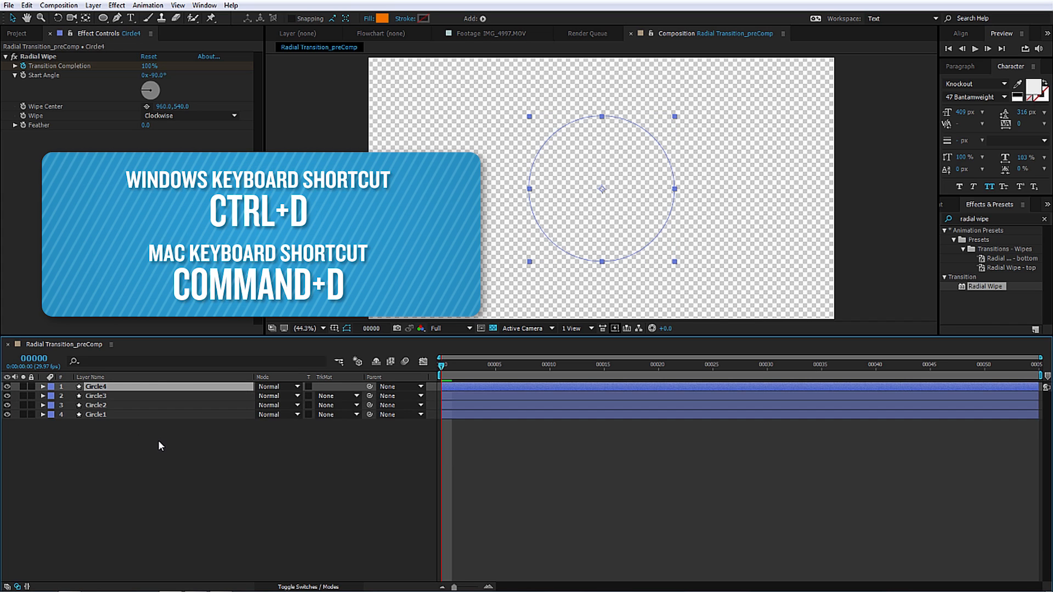
key("ctrl+d")
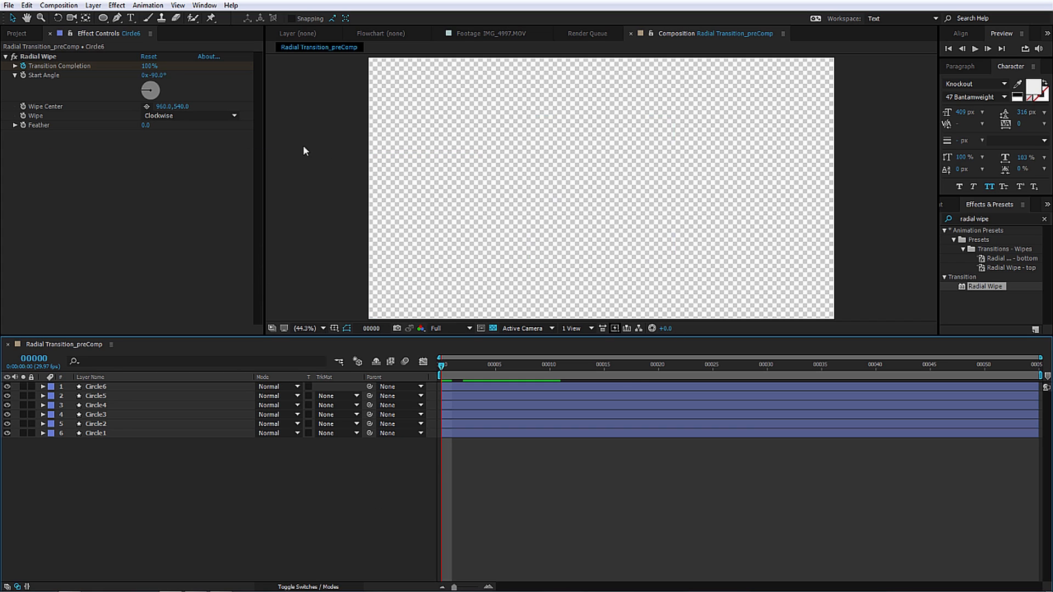
mouse_move(931, 222)
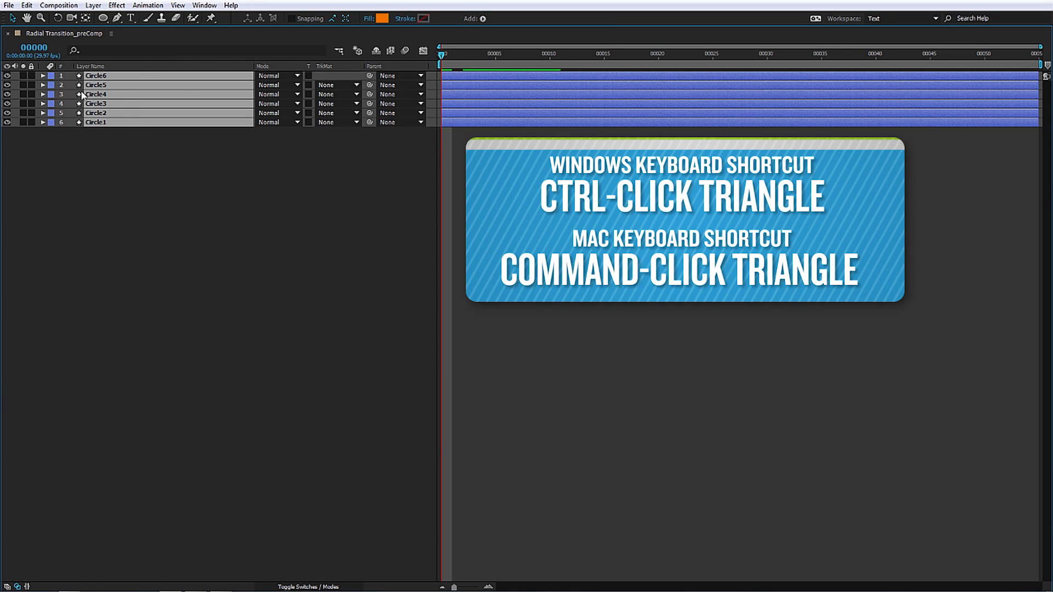
Step: Expand all six circle layers at once to reveal each Ellipse Path Size at 600×600
left_click(42, 76)
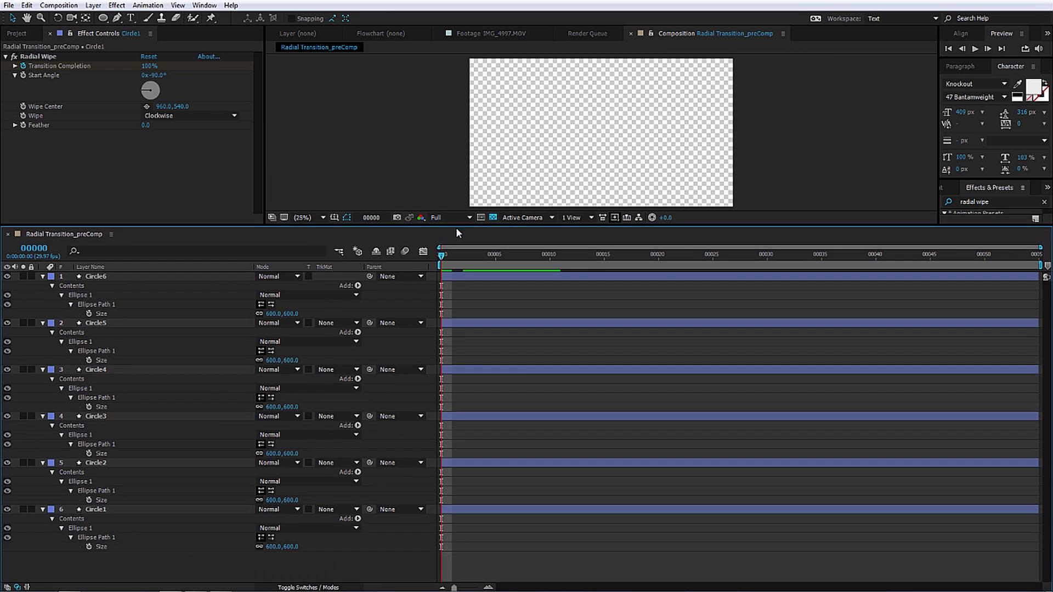
Step: At frame 9, enlarge the Circle2 and Circle3 ellipses (Circle2 to 1100)
left_click(537, 272)
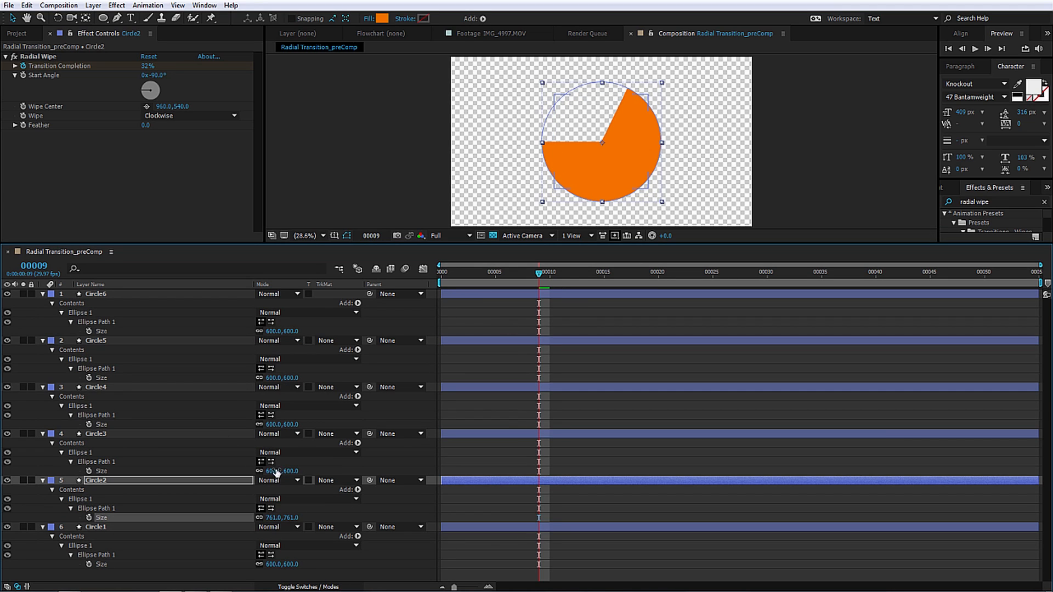
left_click(95, 434)
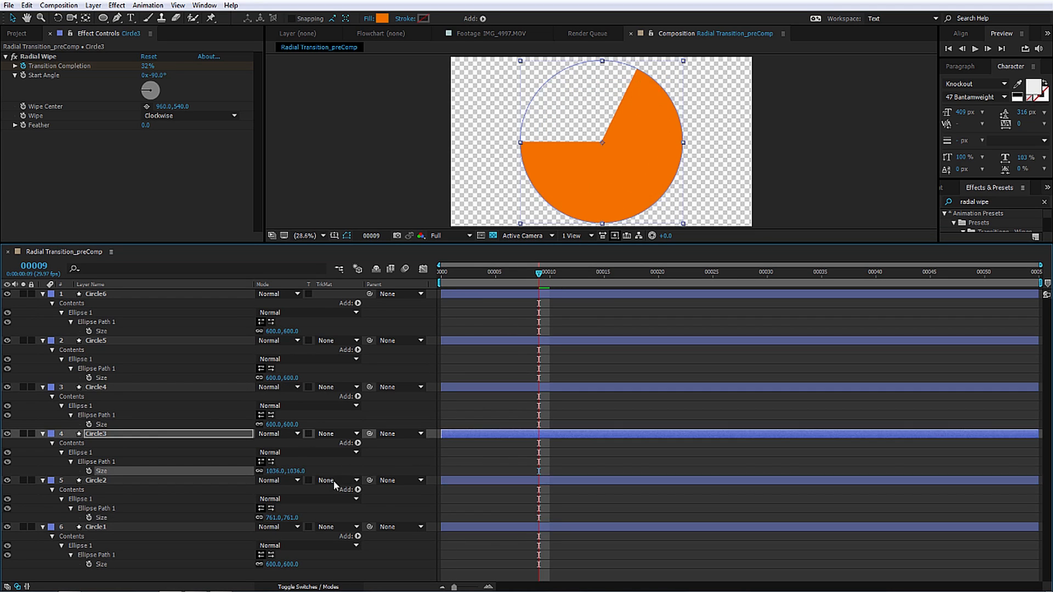
double_click(279, 518)
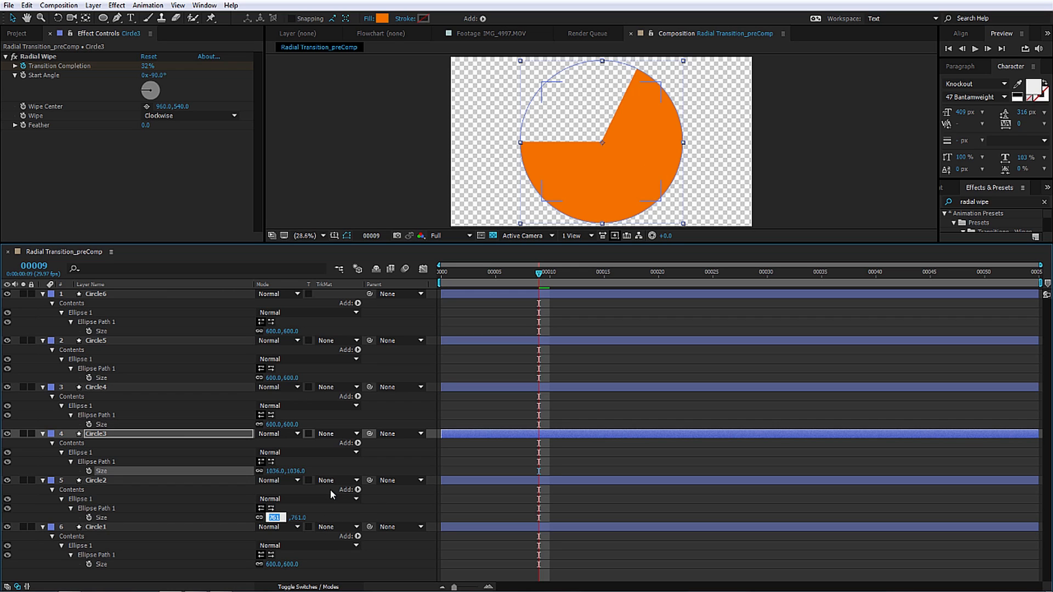
left_click(95, 481)
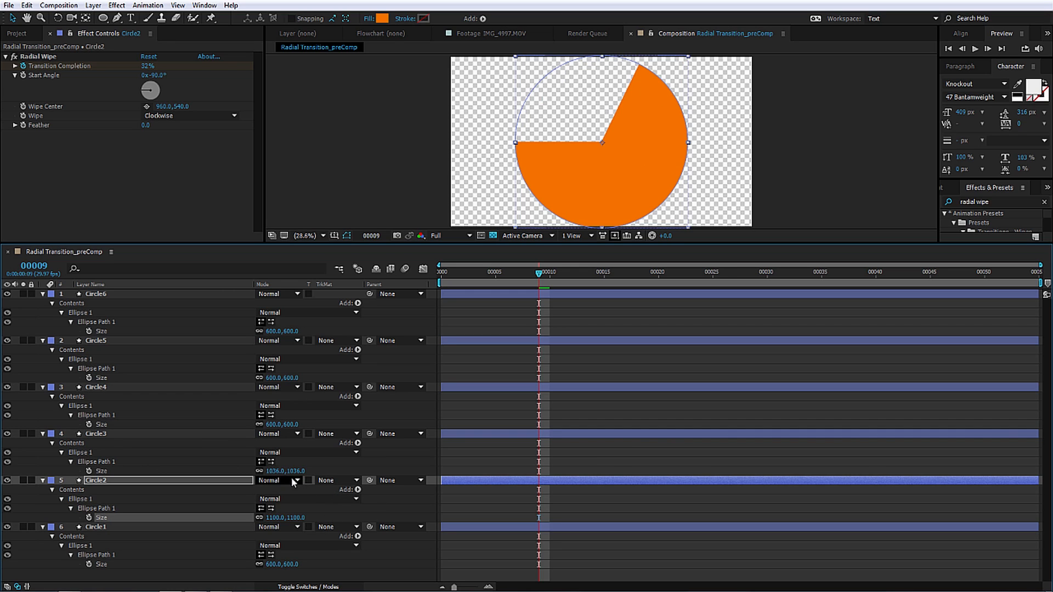
double_click(284, 471)
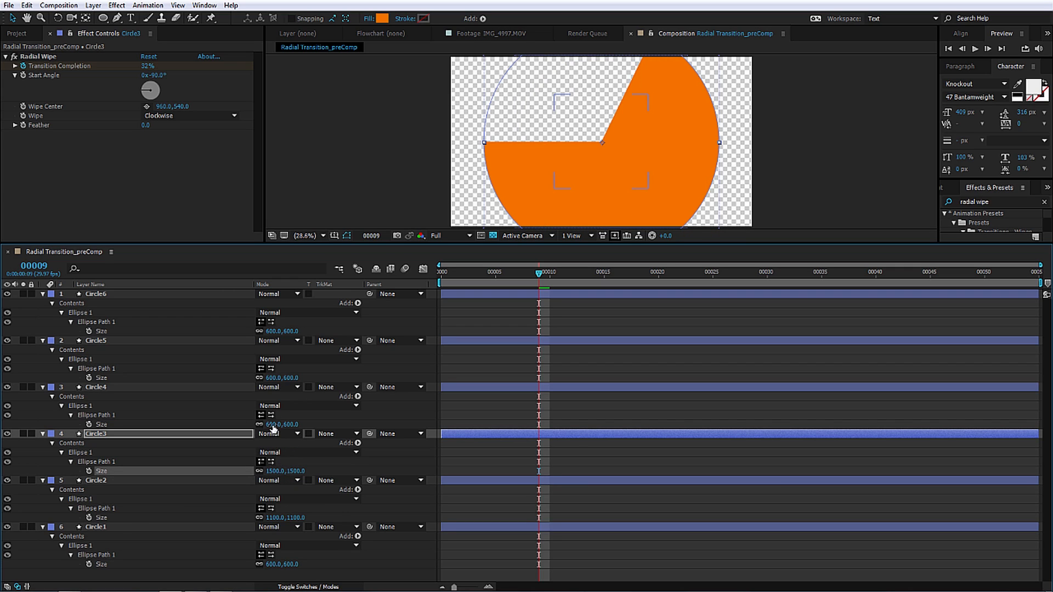
Step: Enlarge Circle4, Circle5 and Circle6 progressively larger, up to 2300 pixels
double_click(274, 424)
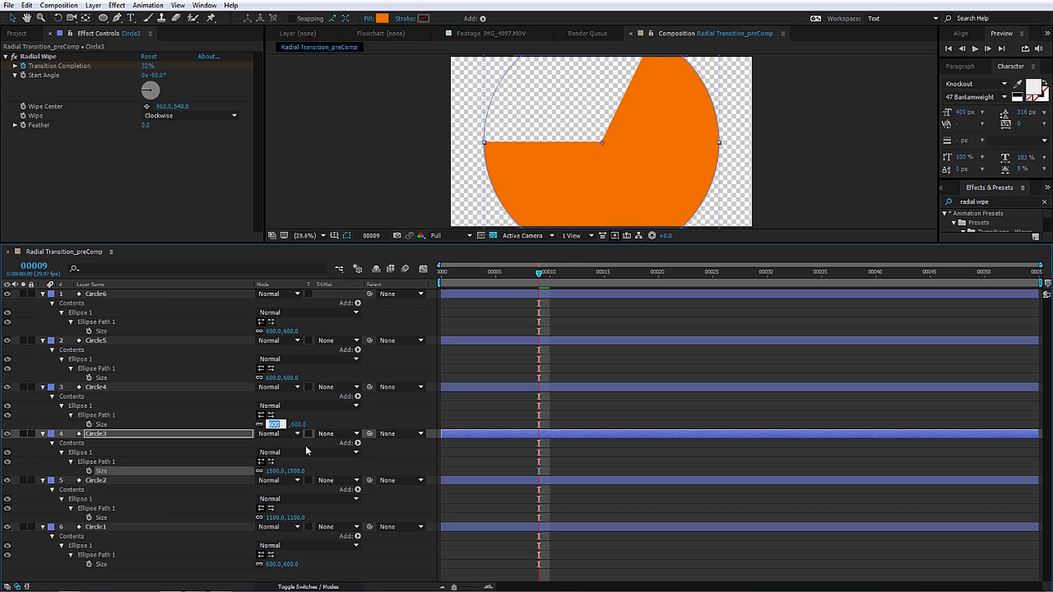
left_click(96, 388)
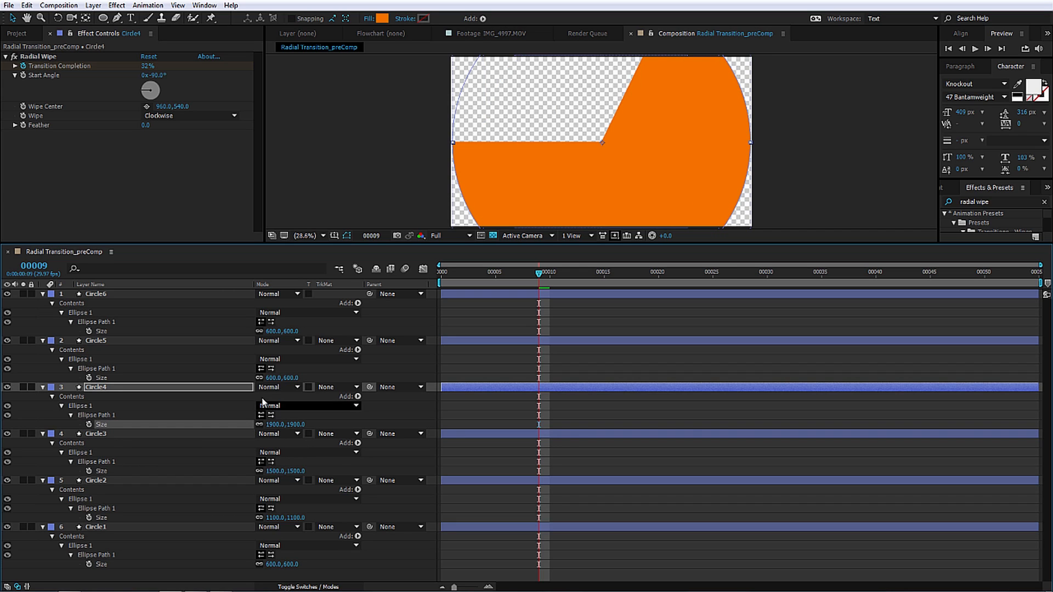
left_click(96, 341)
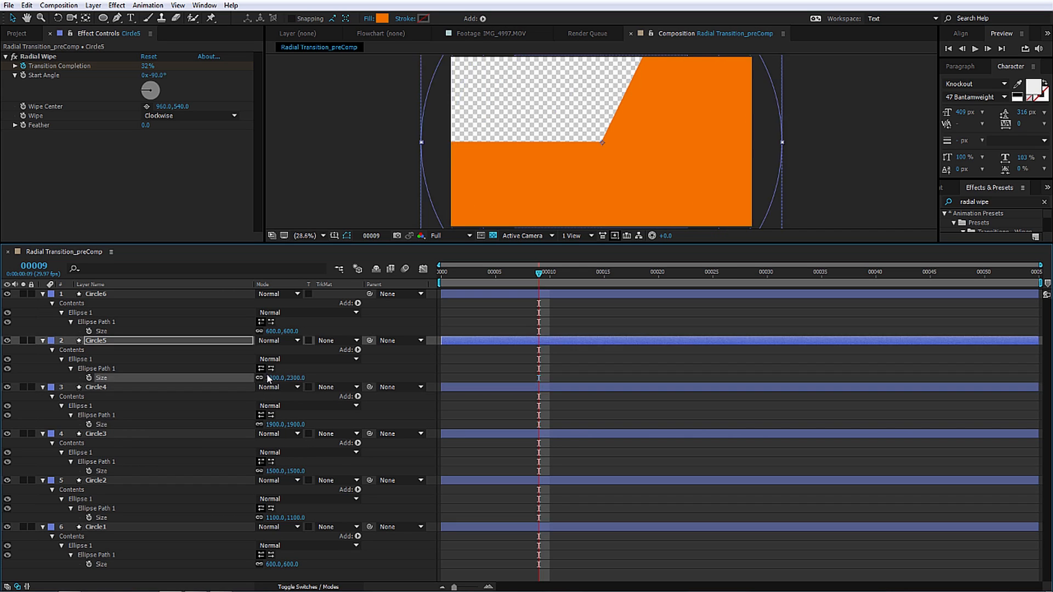
left_click(95, 294)
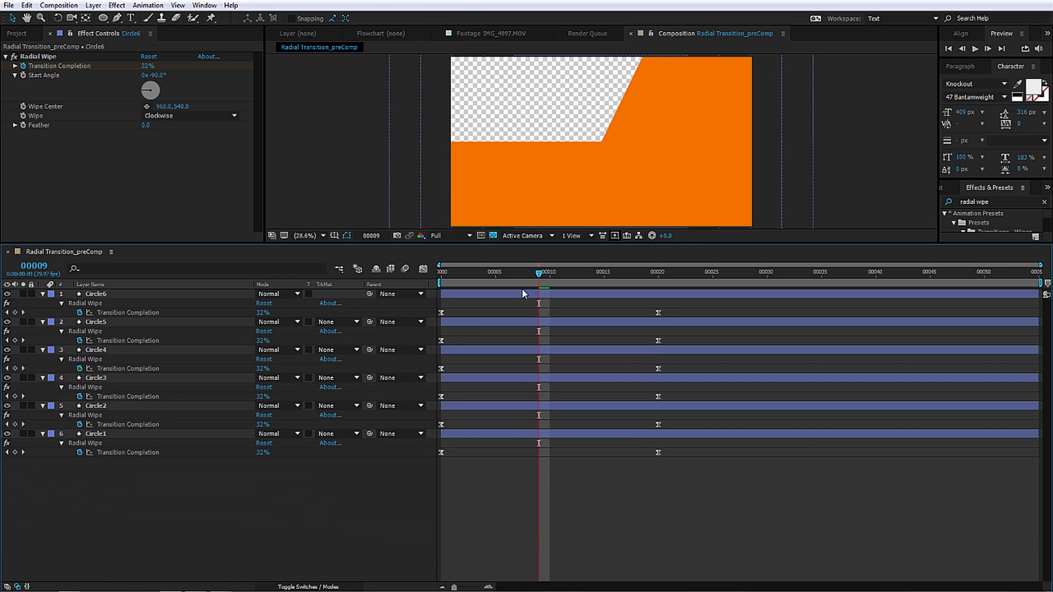
Step: Collapse the layers and offset Circle2 through Circle6 so each starts a few frames later
left_click(550, 272)
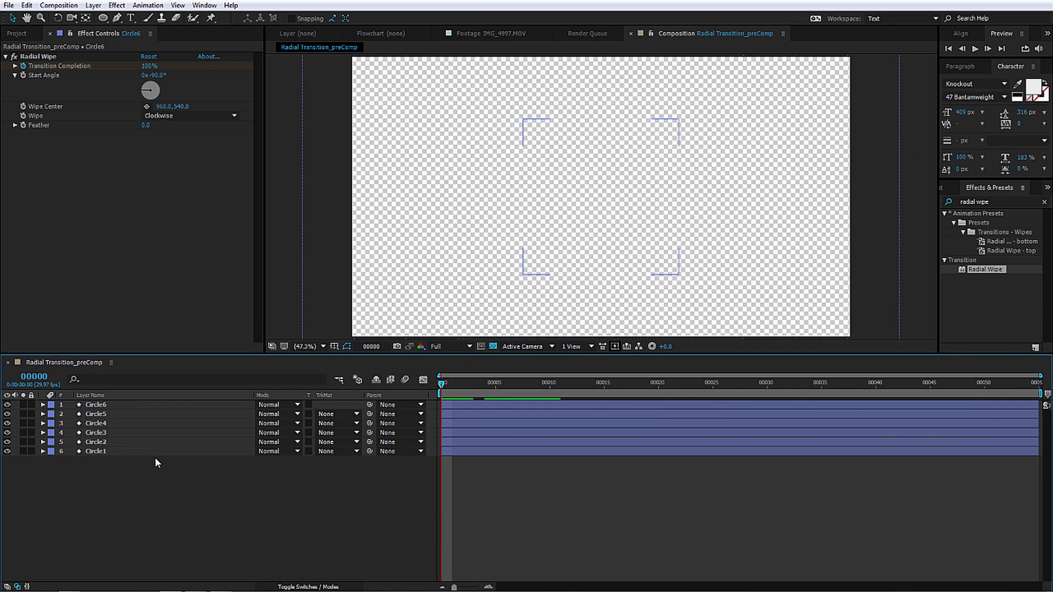
left_click(95, 442)
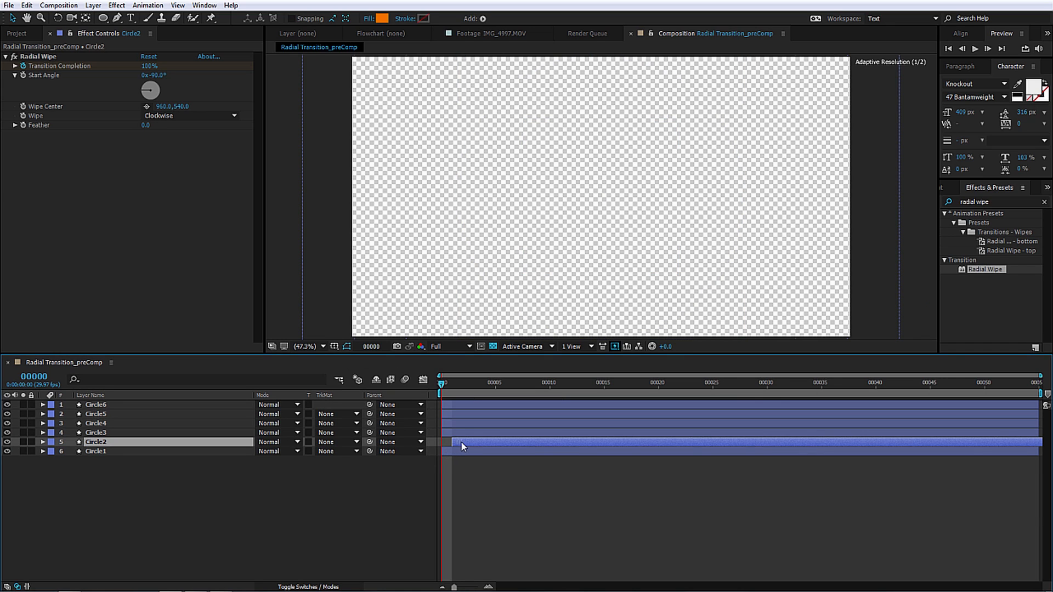
left_click(96, 433)
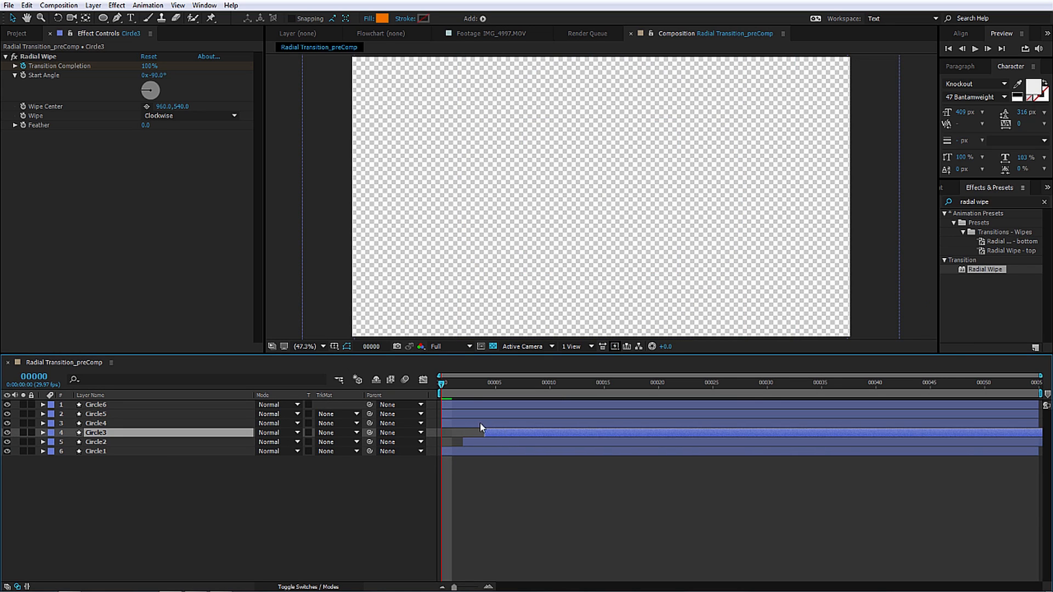
left_click(95, 414)
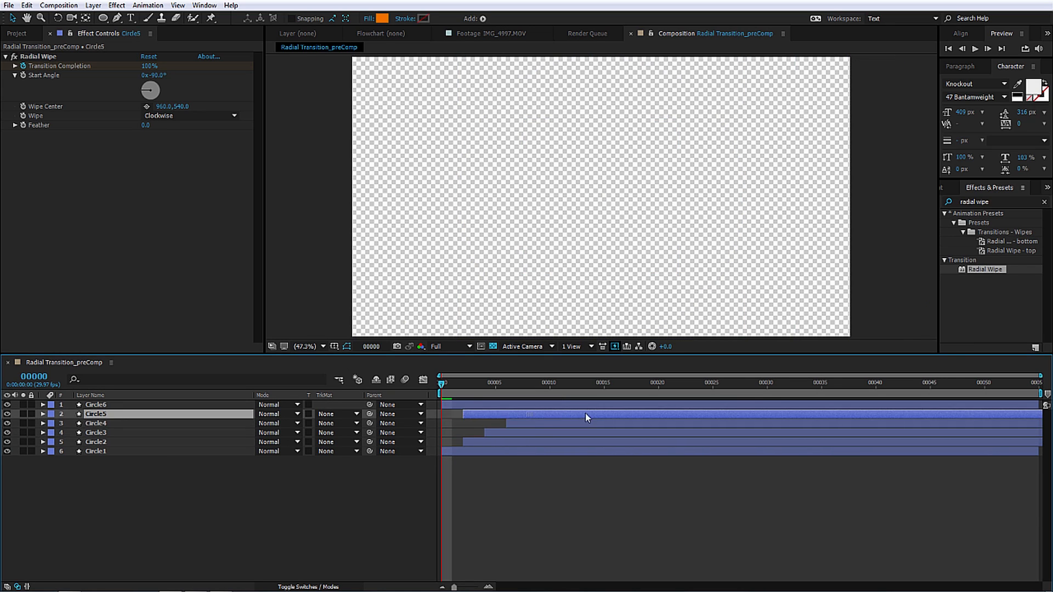
left_click(96, 404)
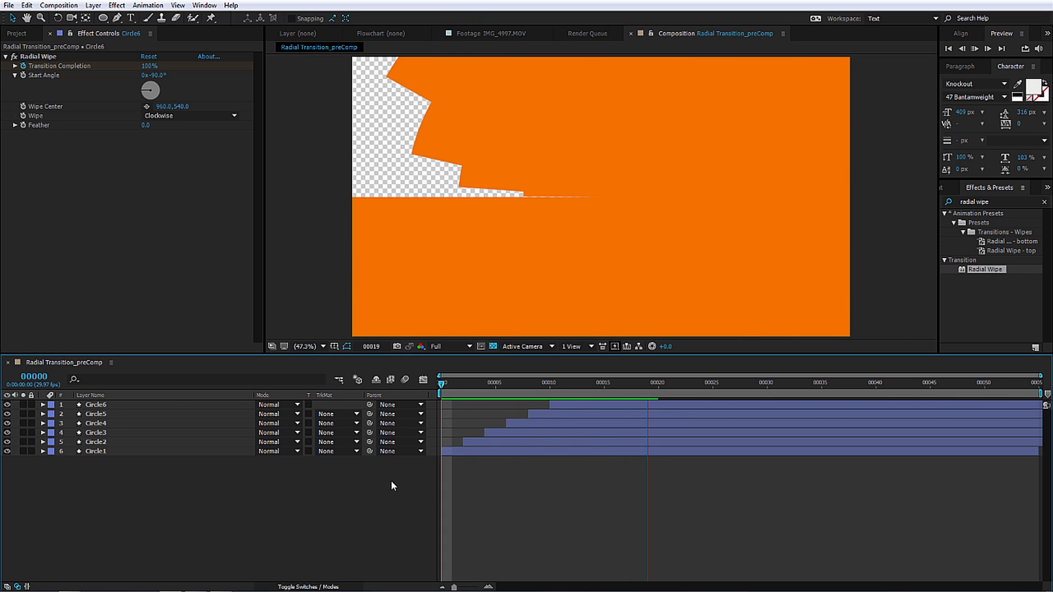
Step: Preview the cascading wipes and check a later frame shows the full orange fill
left_click(443, 382)
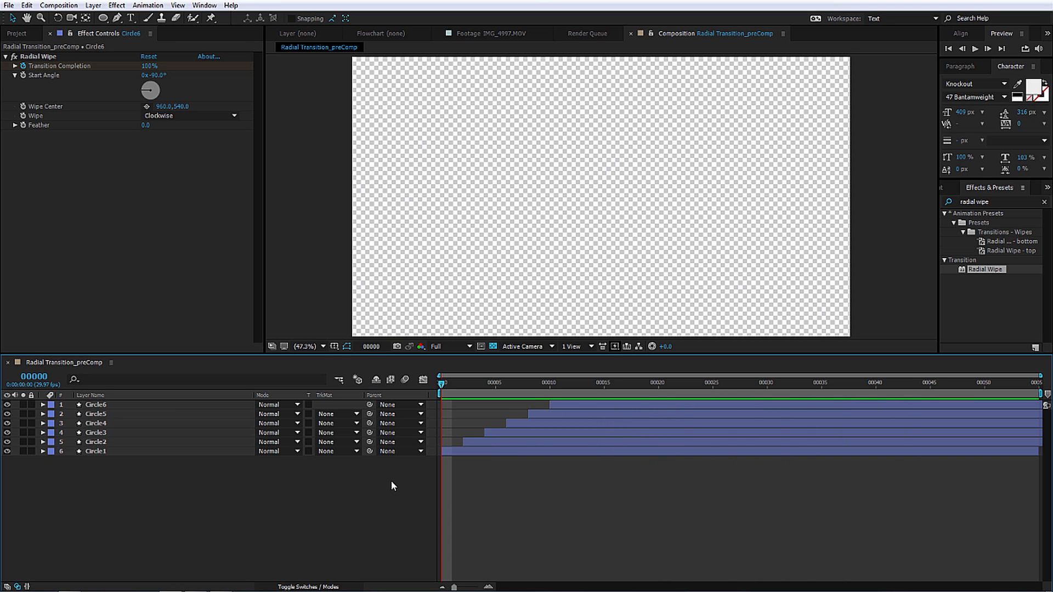
left_click(843, 383)
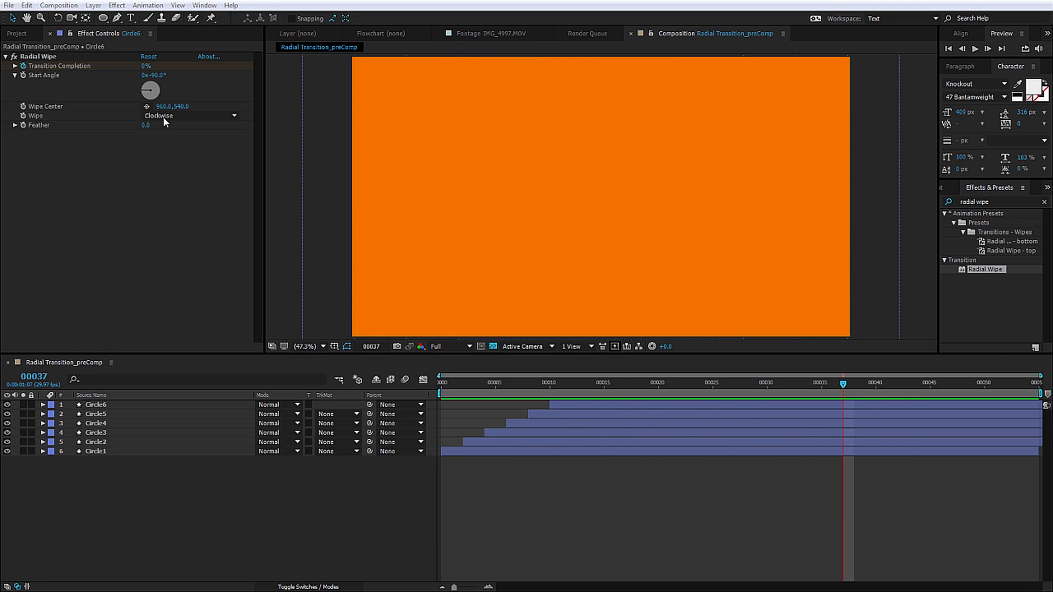
Step: Nest Radial Transition_preComp in a new composition renamed Radial Transition
left_click(17, 32)
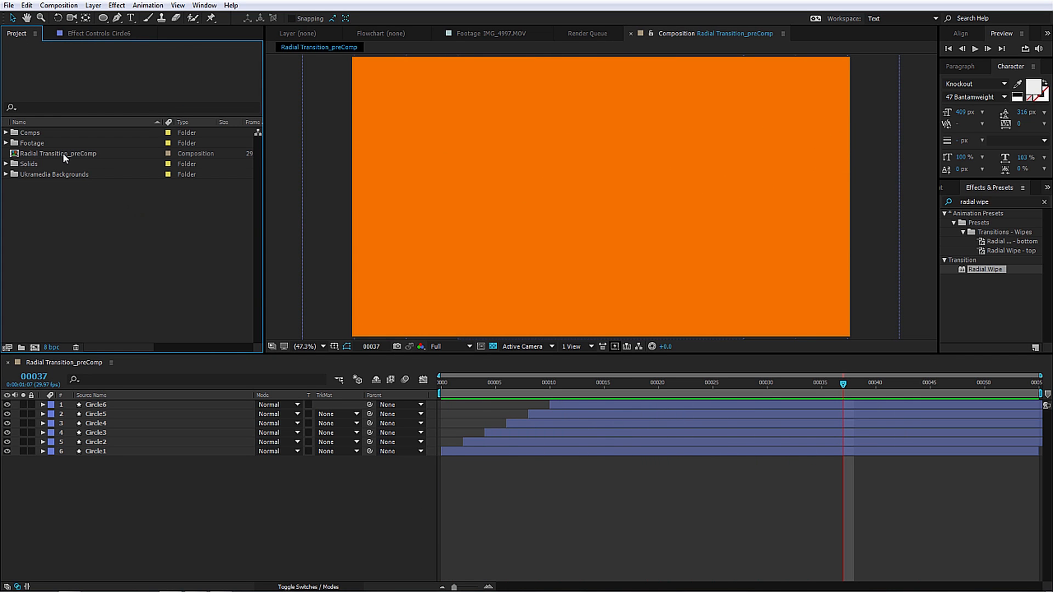
left_click(64, 153)
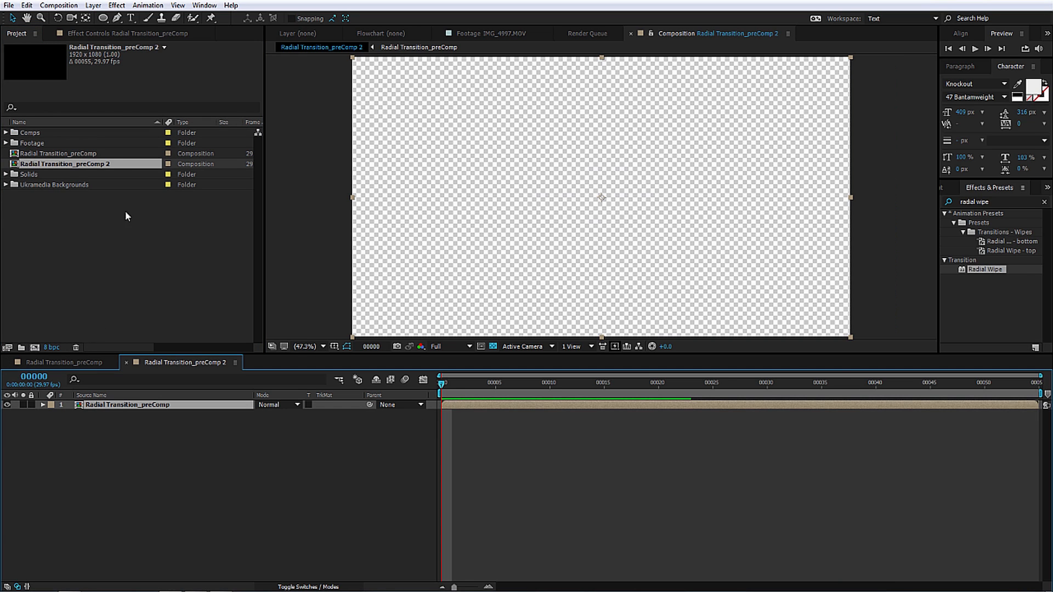
double_click(59, 163)
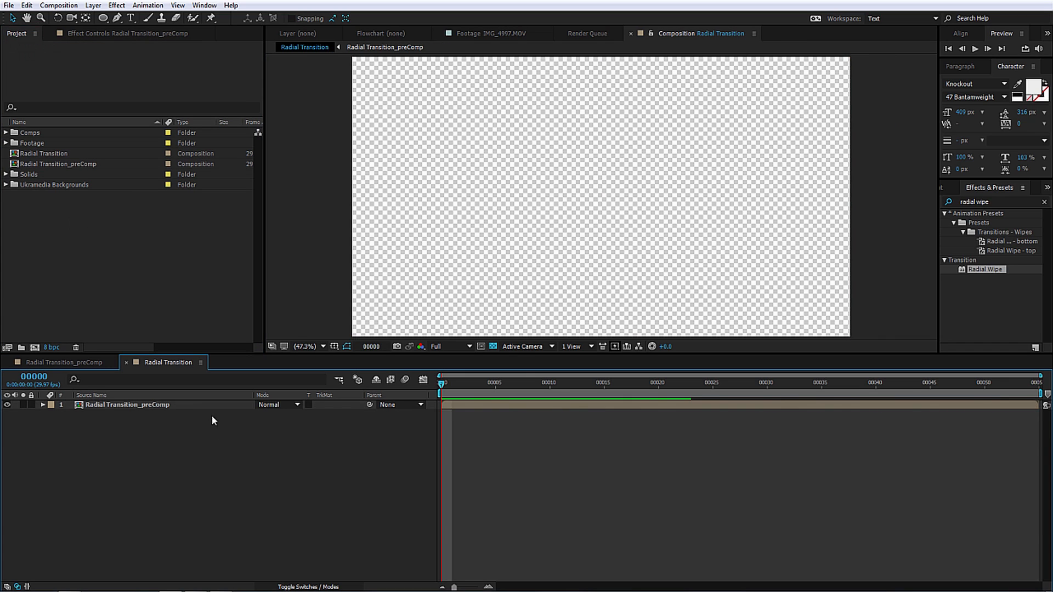
Step: Select the precomp layer and expand the Ukramedia Backgrounds folder in the Project panel
left_click(126, 405)
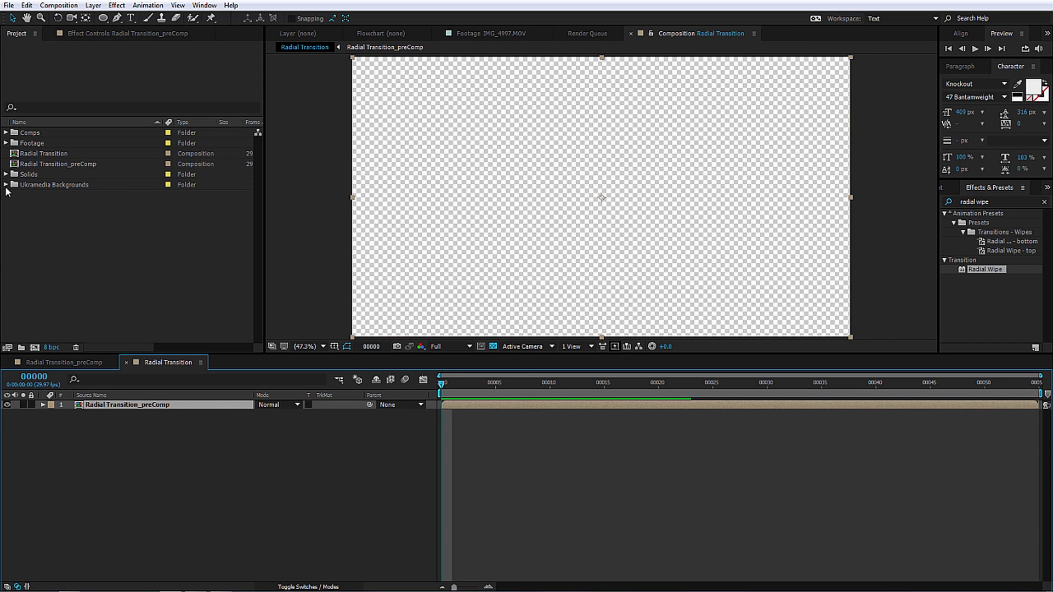
left_click(5, 184)
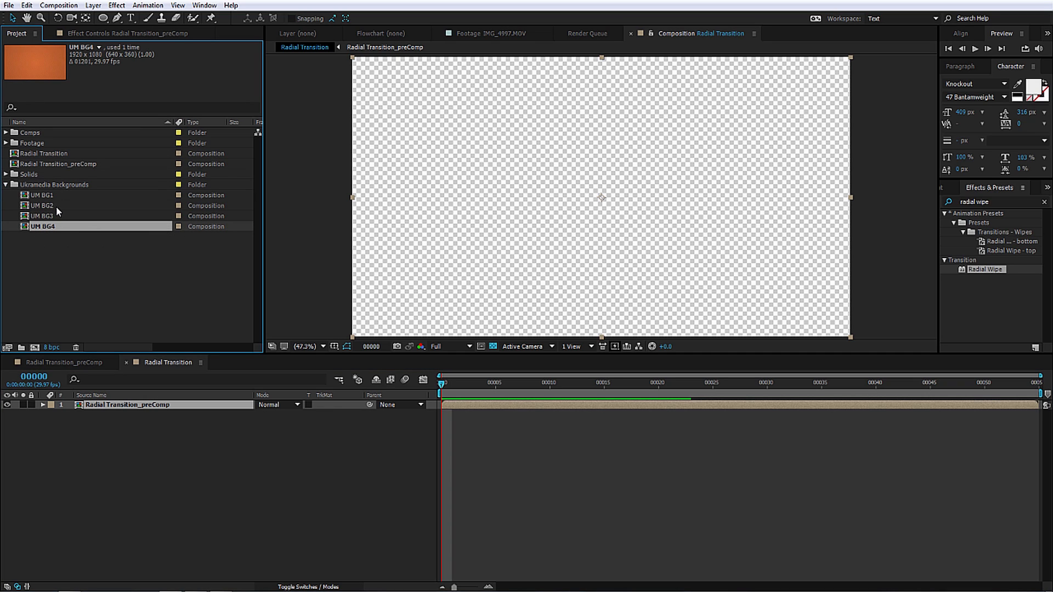
mouse_move(129, 217)
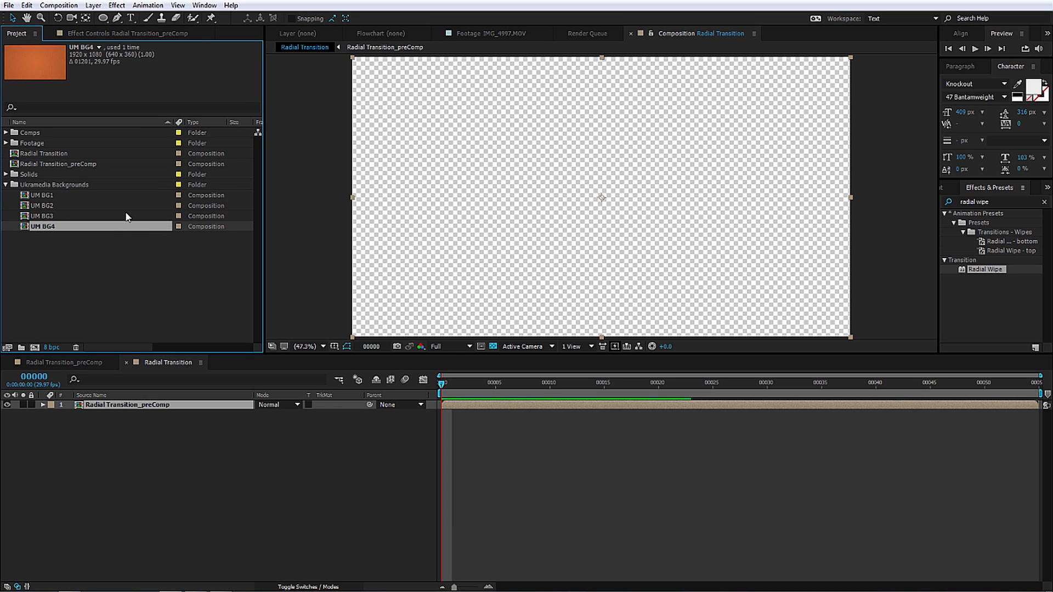
mouse_move(95, 214)
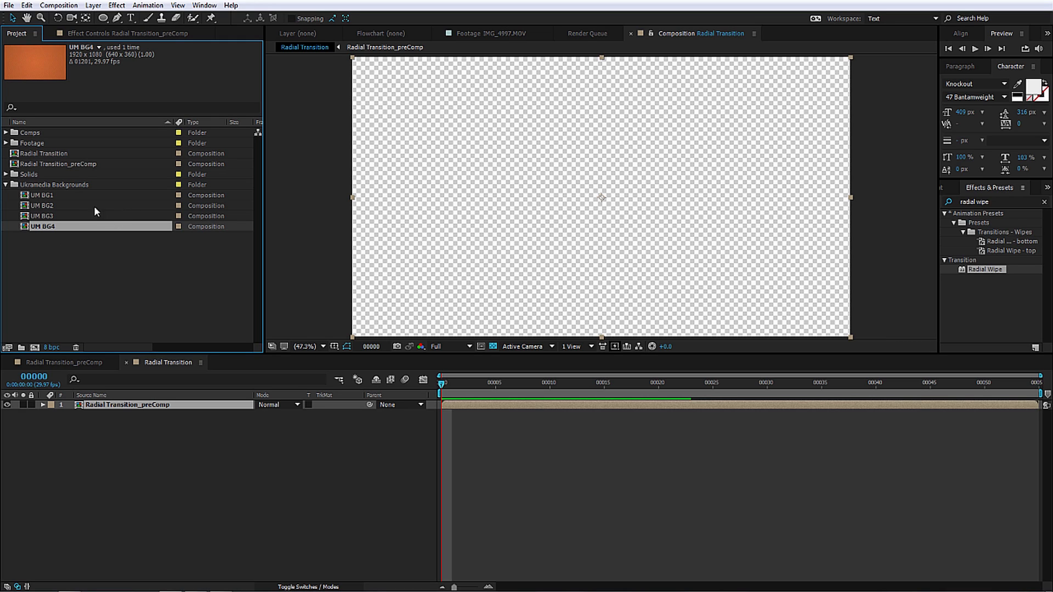
mouse_move(79, 225)
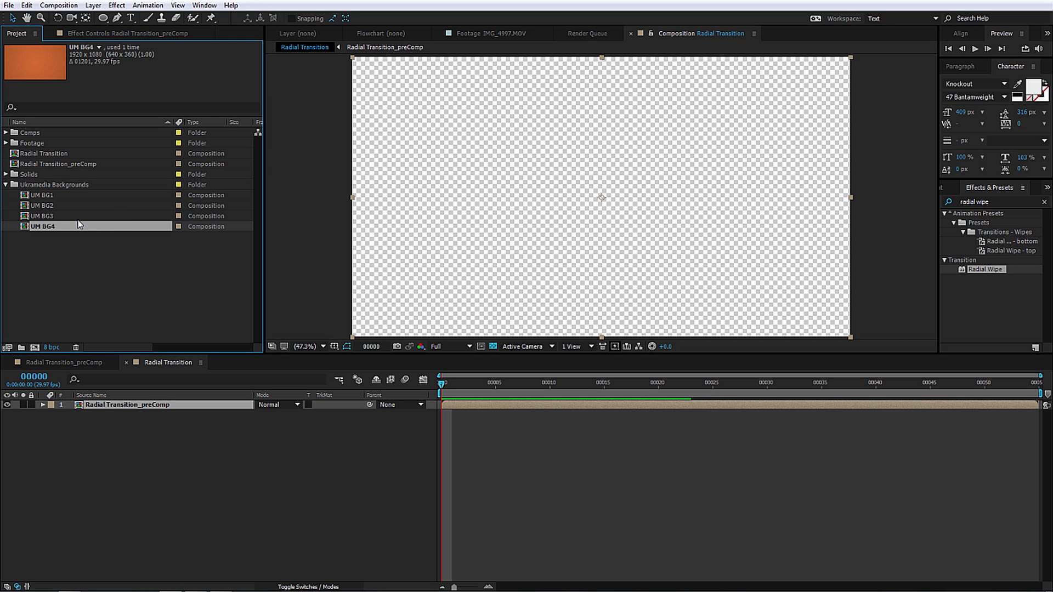
mouse_move(79, 206)
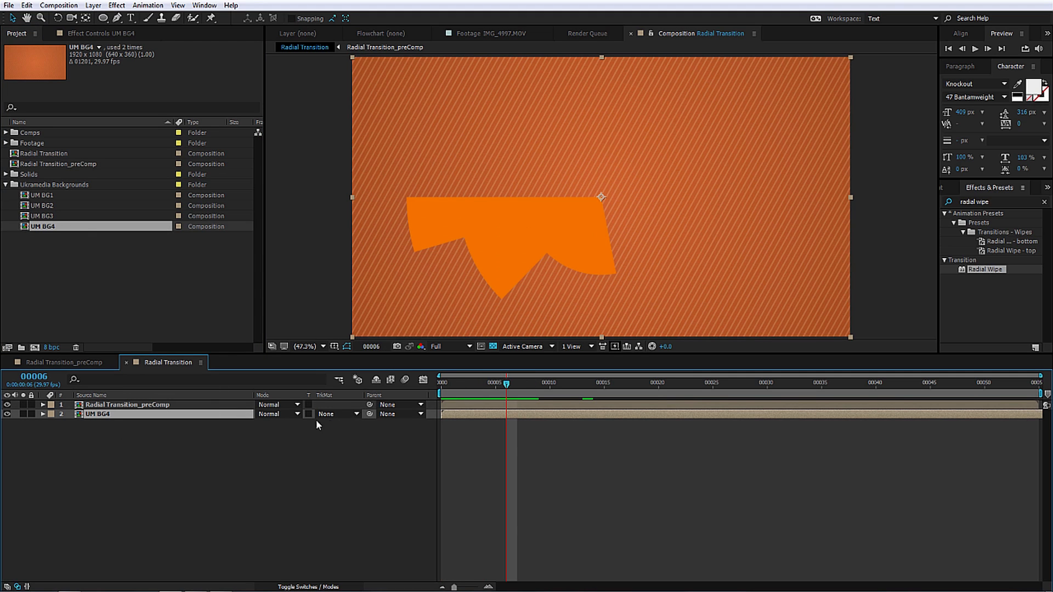
Step: Set UM BG4's track matte to Alpha Matte "Radial Transition_preComp"
left_click(335, 413)
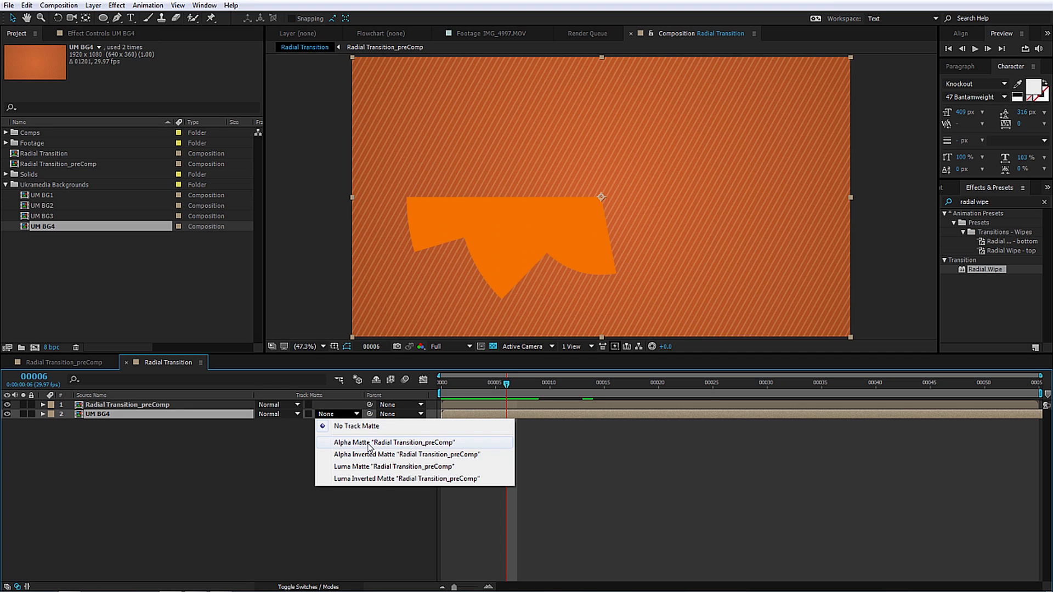
left_click(394, 442)
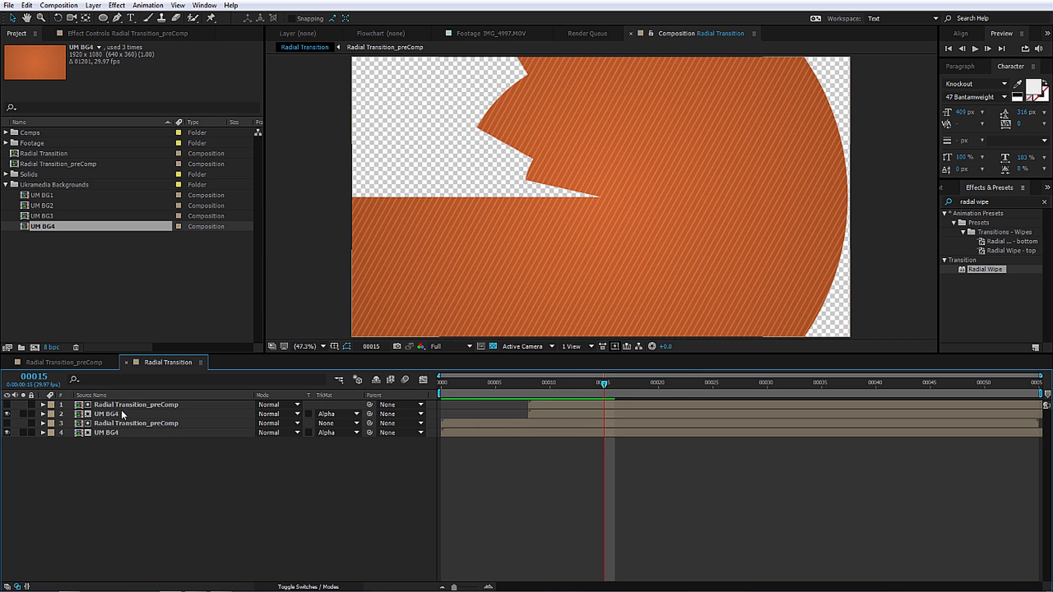
Step: Swap the duplicated backgrounds to green UM BG1 and blue UM BG3, checking the green reveal
left_click(40, 216)
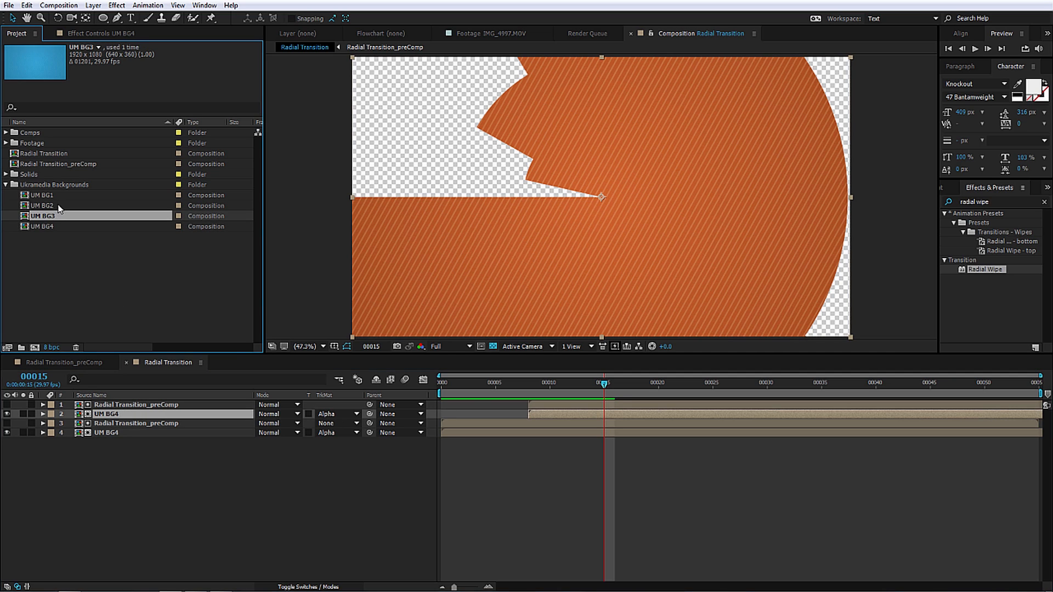
left_click(41, 195)
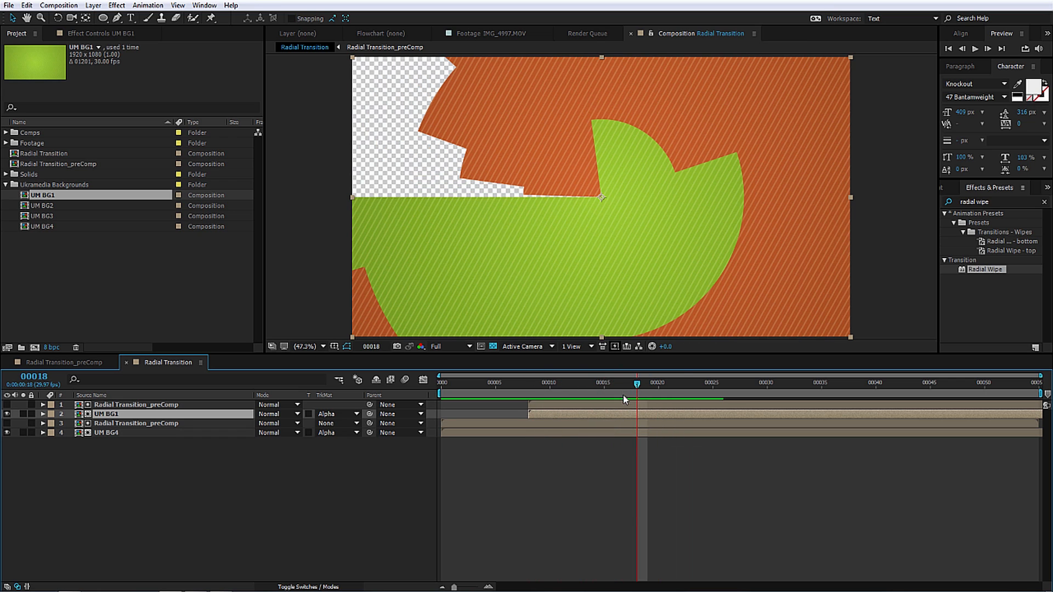
left_click(657, 383)
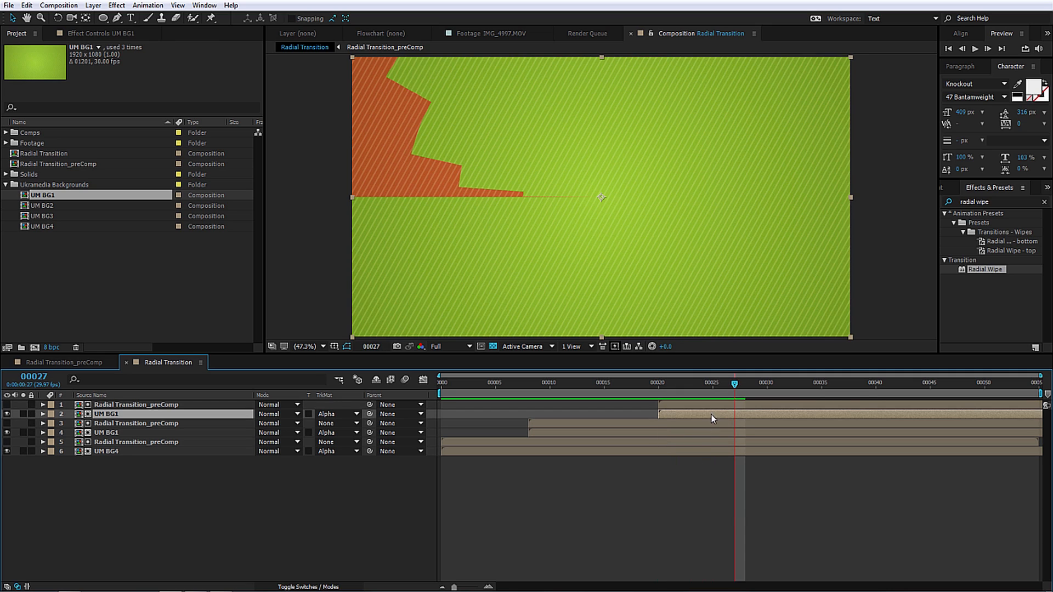
mouse_move(399, 525)
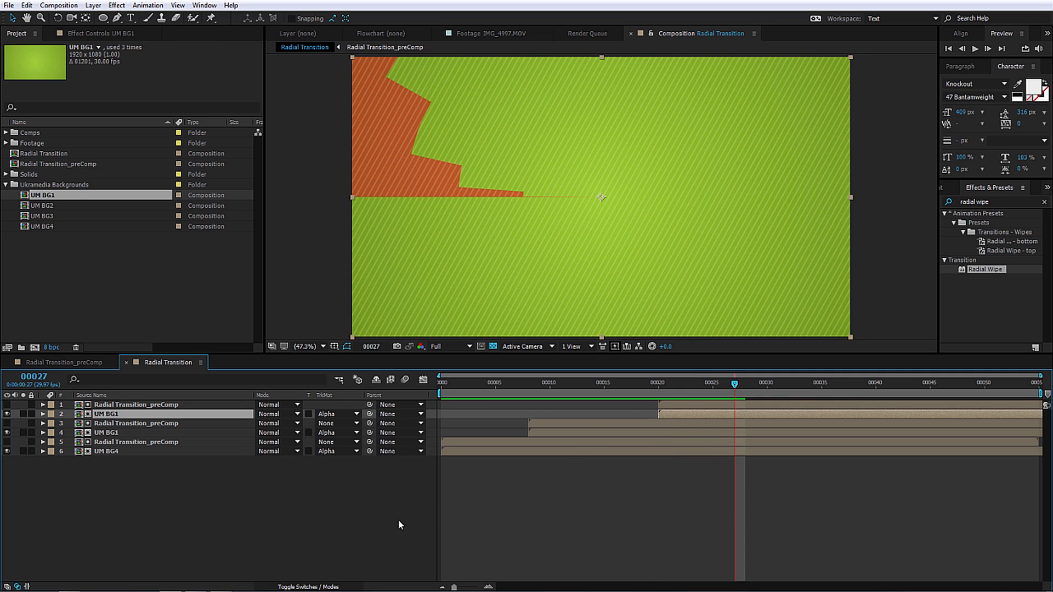
left_click(41, 216)
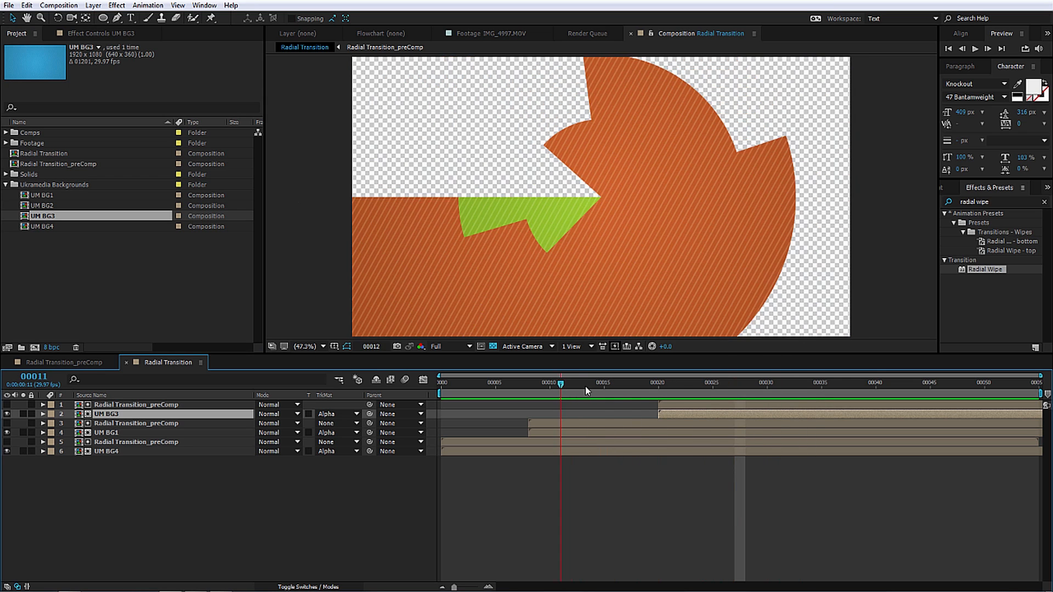
Step: Set the top circle precomp's blending mode to Silhouette Alpha after checking the blue reveal
left_click(443, 383)
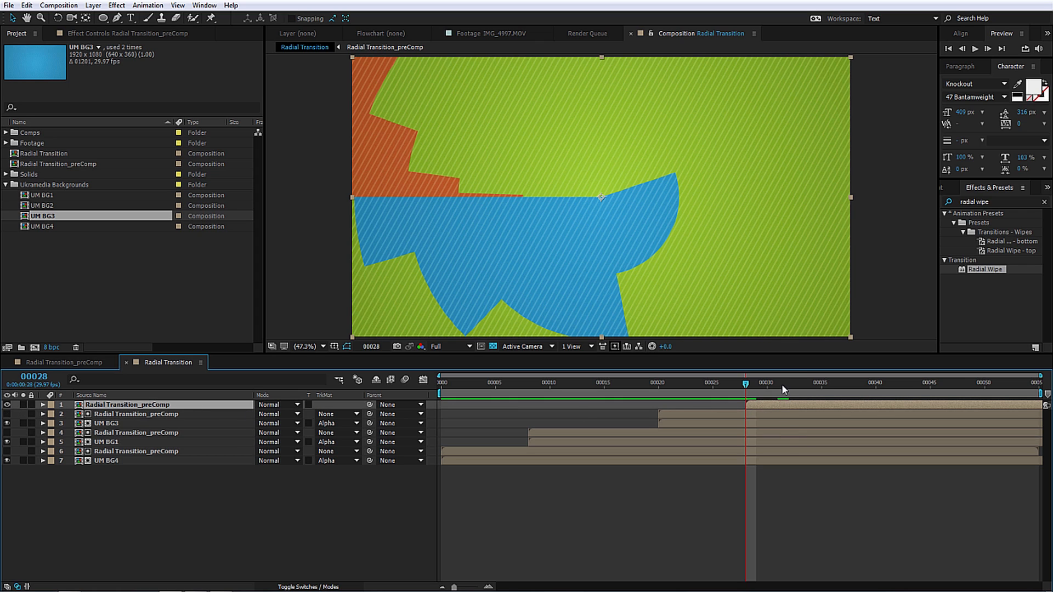
left_click(798, 383)
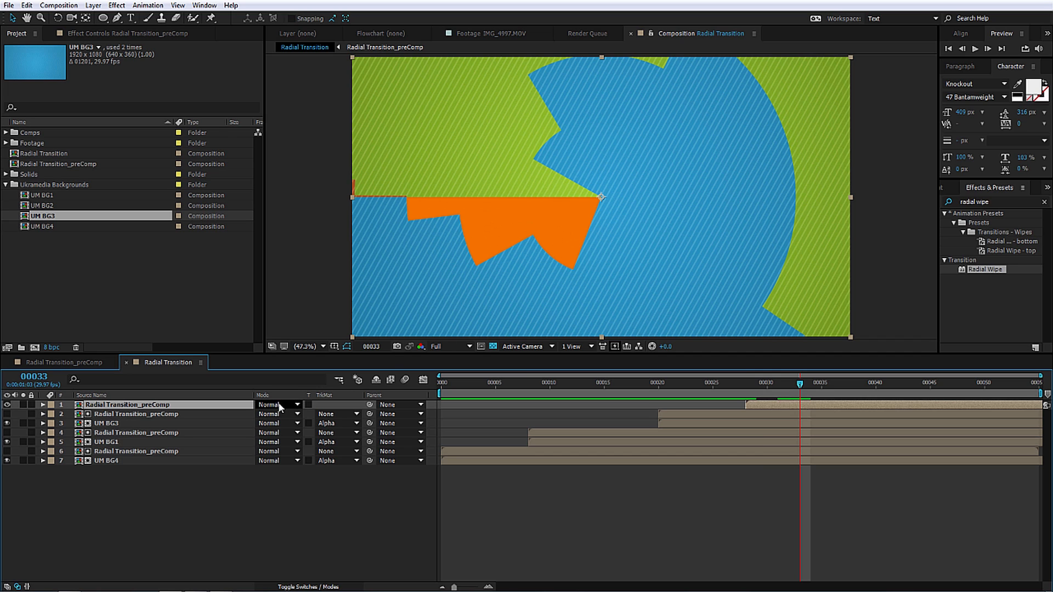
left_click(268, 404)
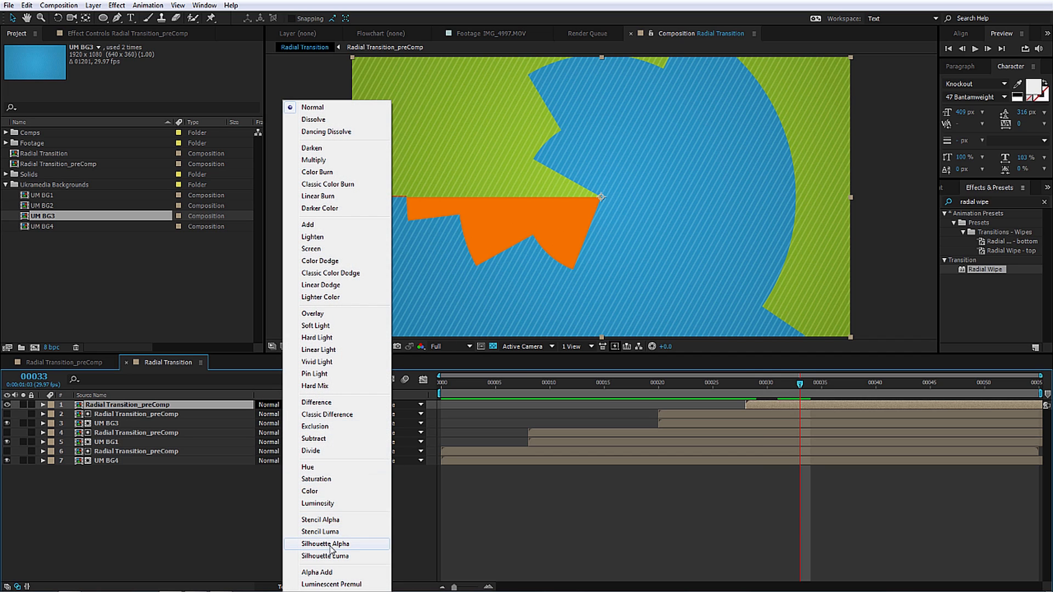
left_click(326, 545)
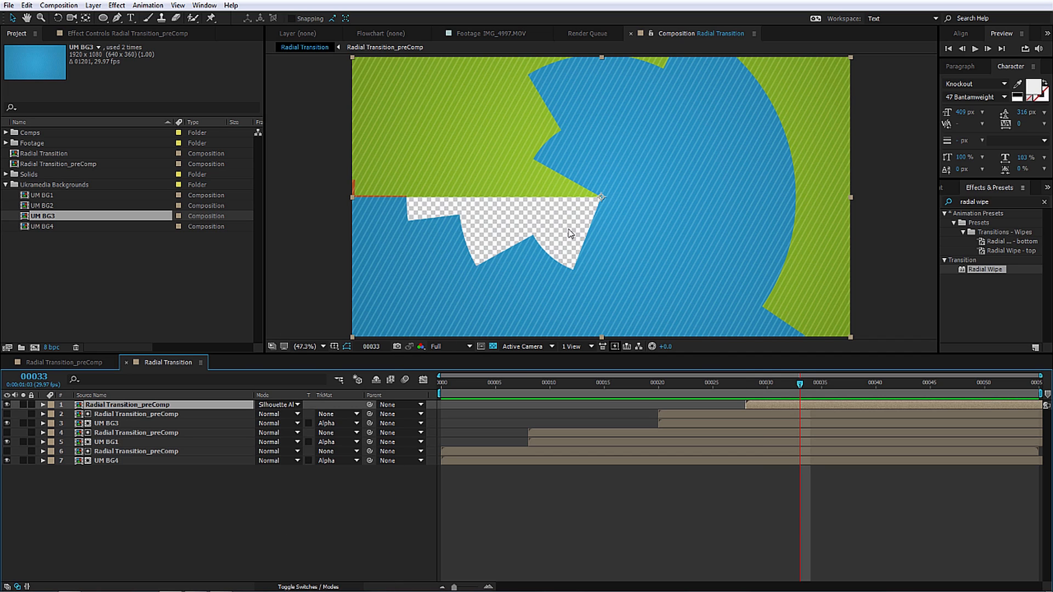
mouse_move(818, 395)
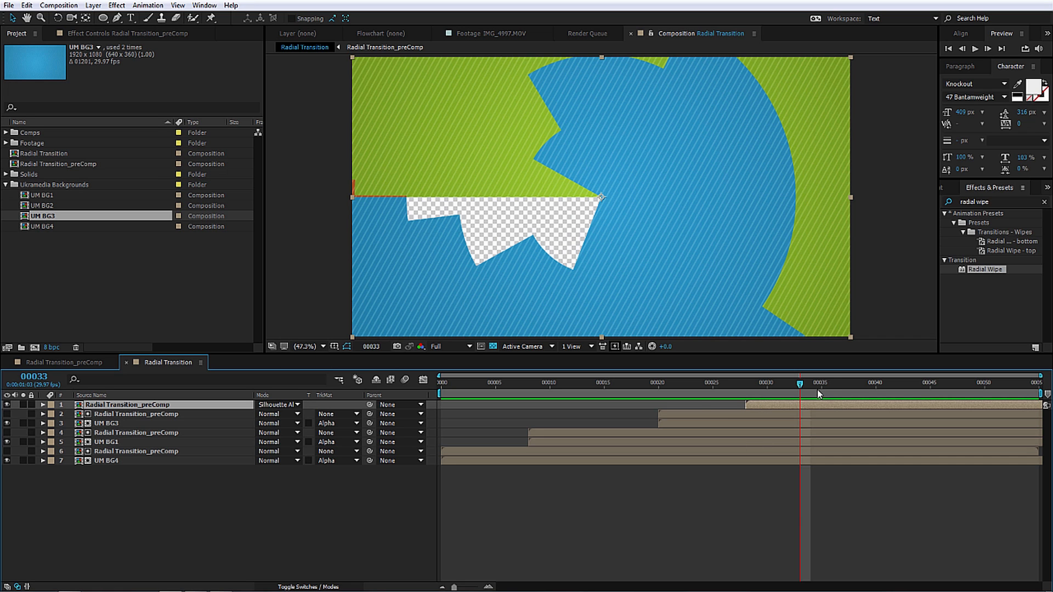